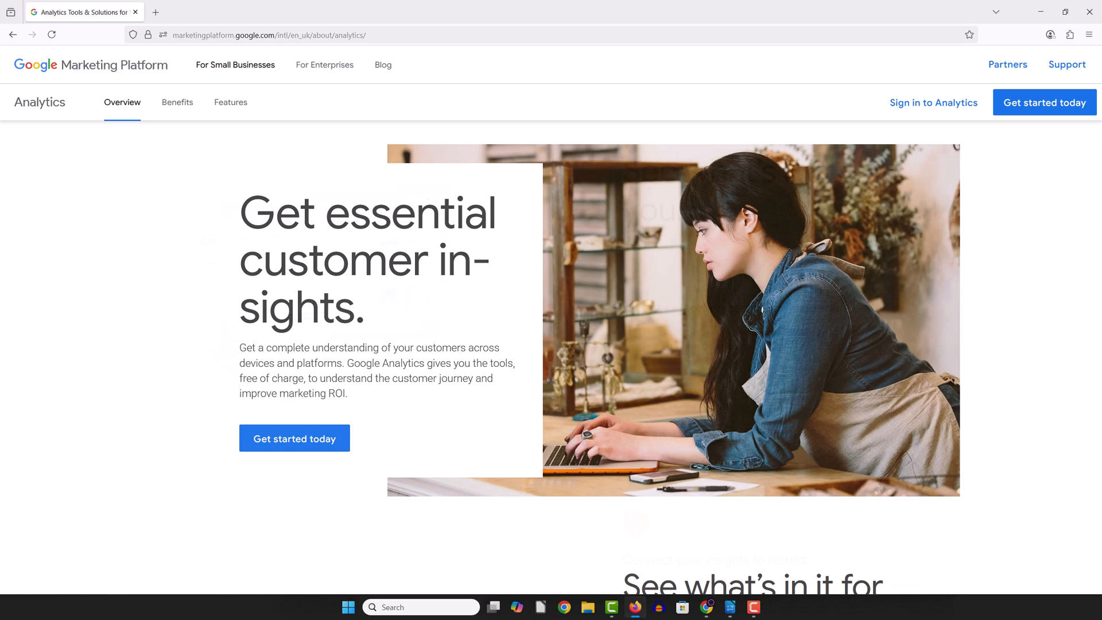
# Scroll the Analytics demo Home dashboard and open a blank new Firefox tab
pyautogui.scroll(-3)
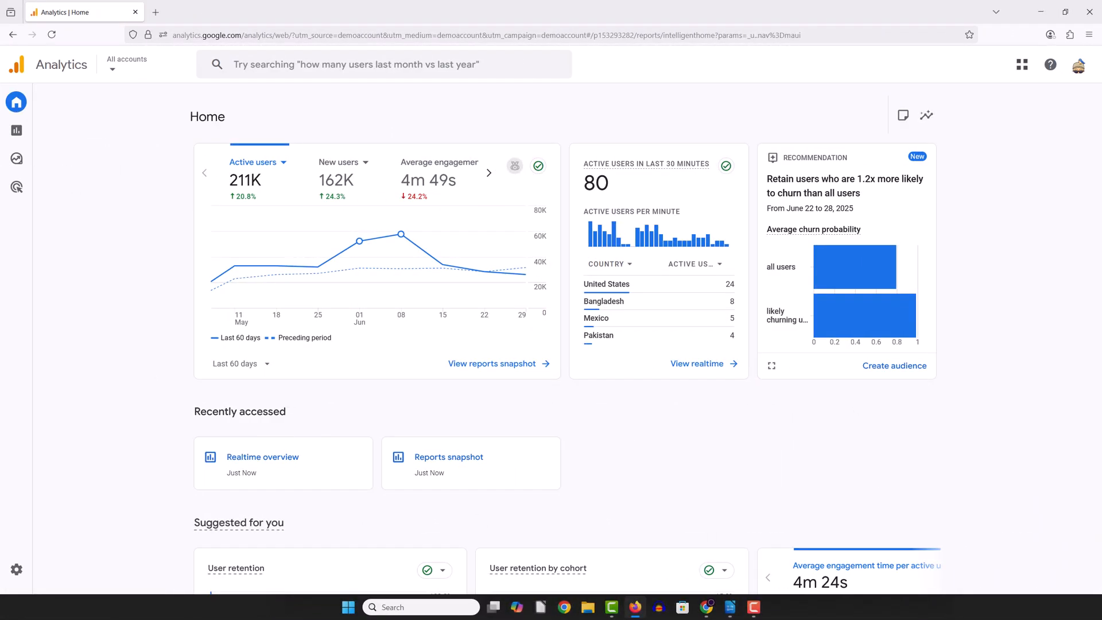
pyautogui.click(16, 130)
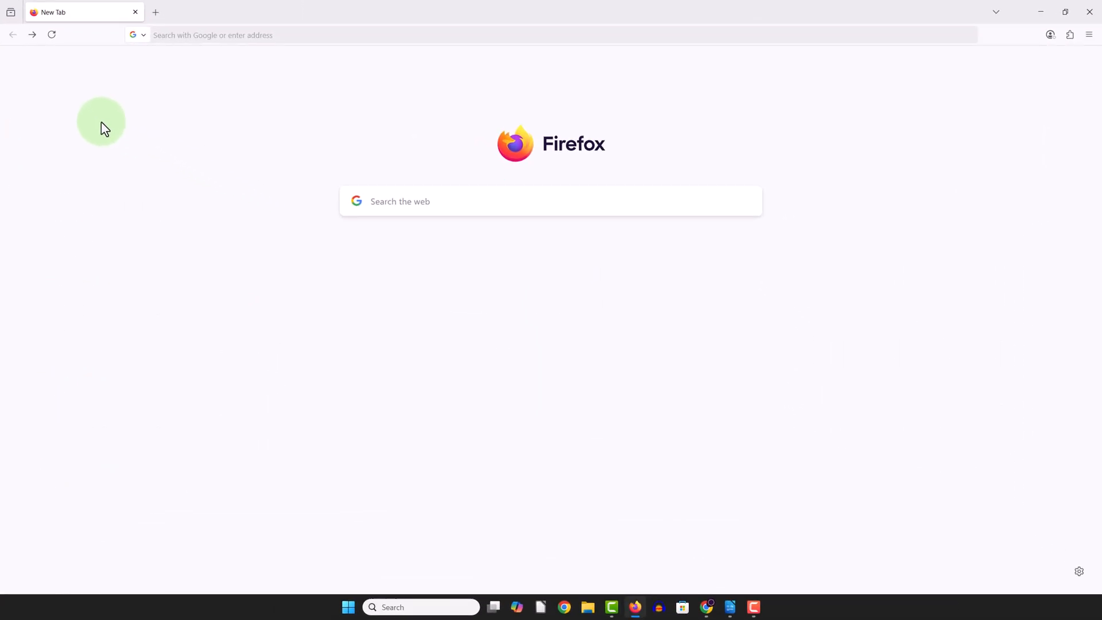
# Go to google.com/analytics to load the Analytics overview page
pyautogui.click(492, 35)
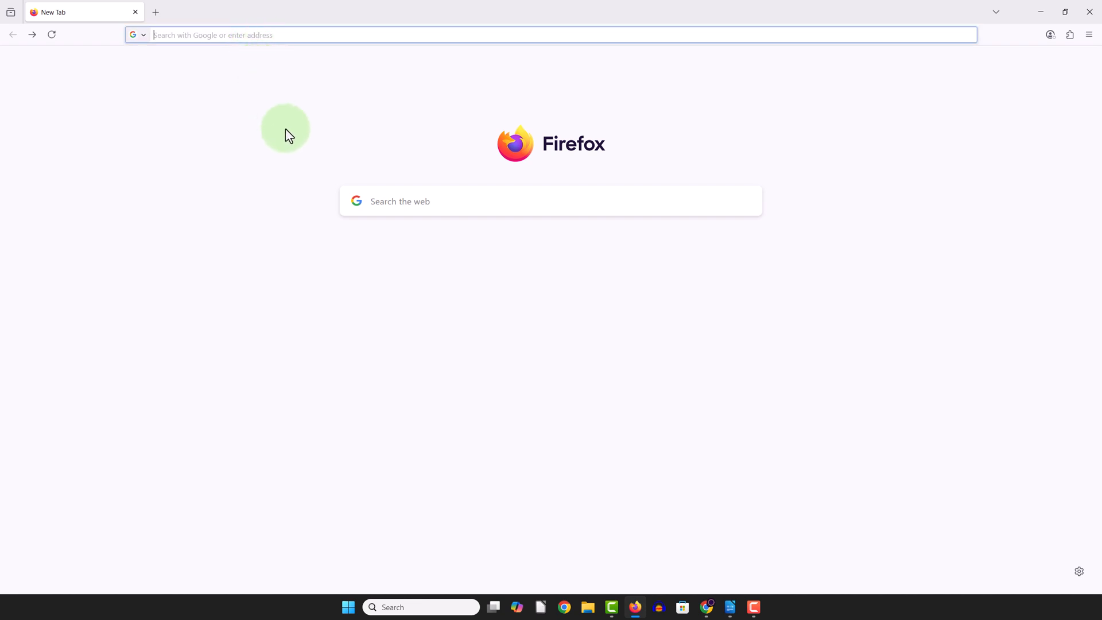
pyautogui.write('google.com')
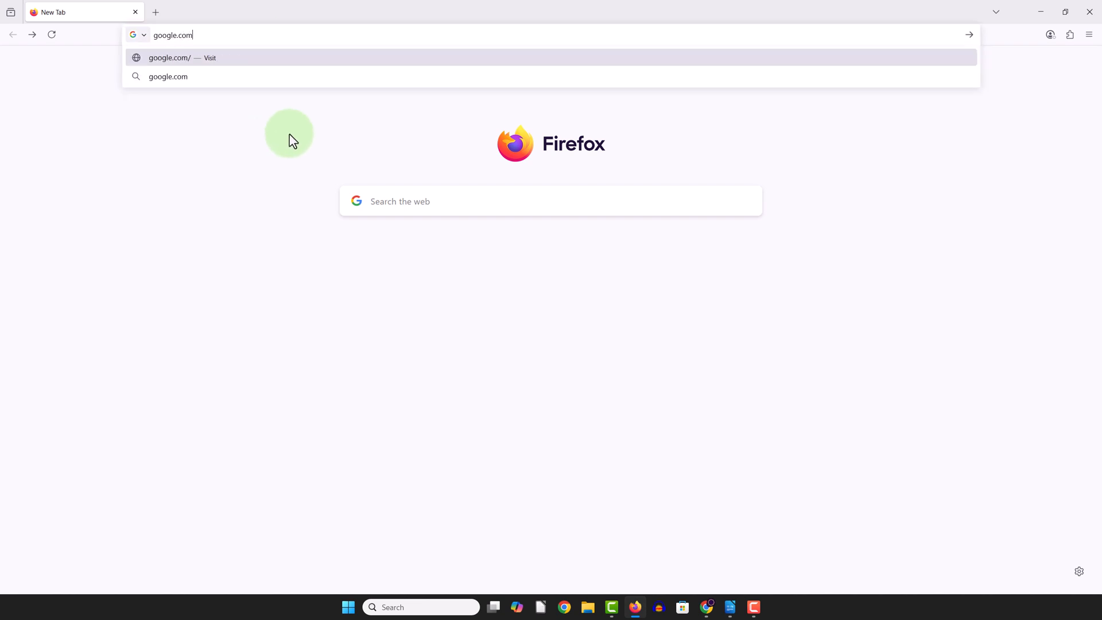
pyautogui.write('/analytics/')
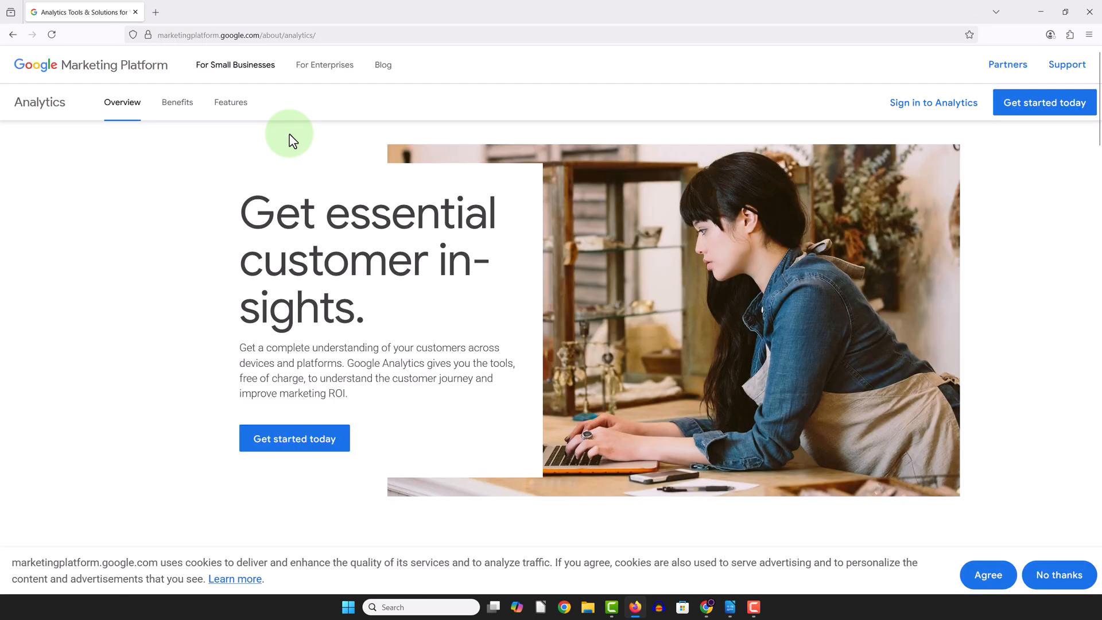
pyautogui.moveTo(548, 164)
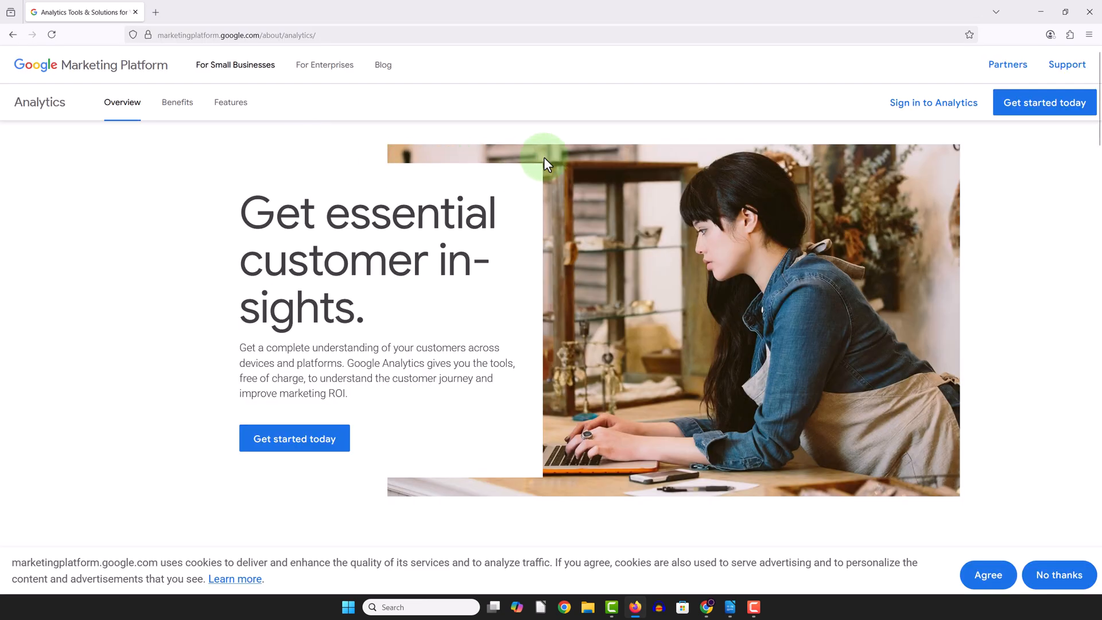
# Sign in to Analytics, start measuring, and enter the new account's name
pyautogui.click(1044, 102)
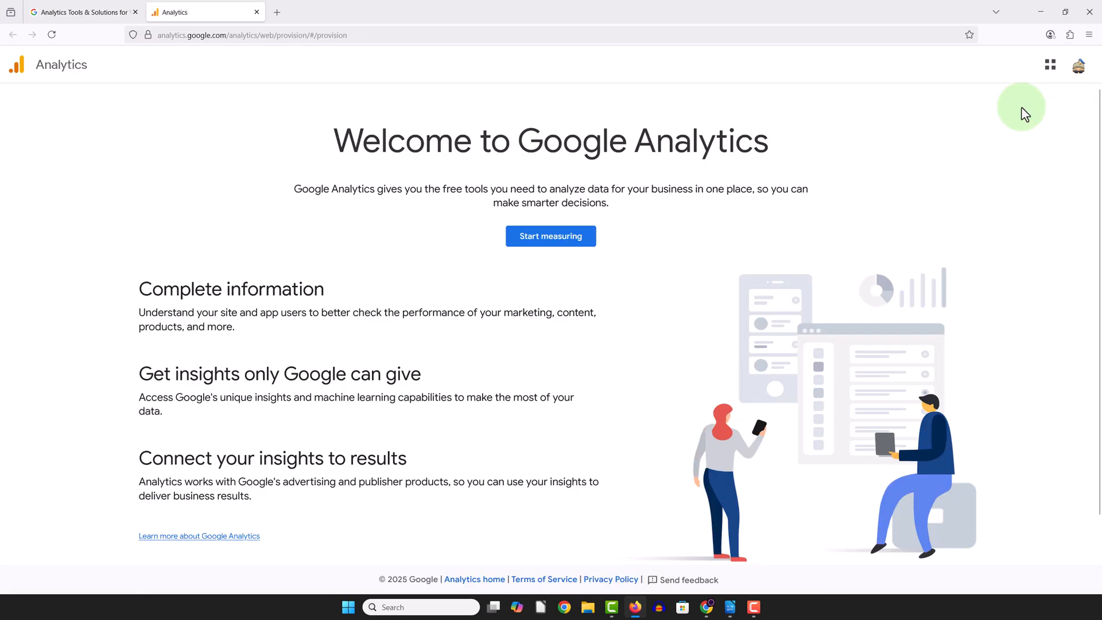
pyautogui.moveTo(735, 158)
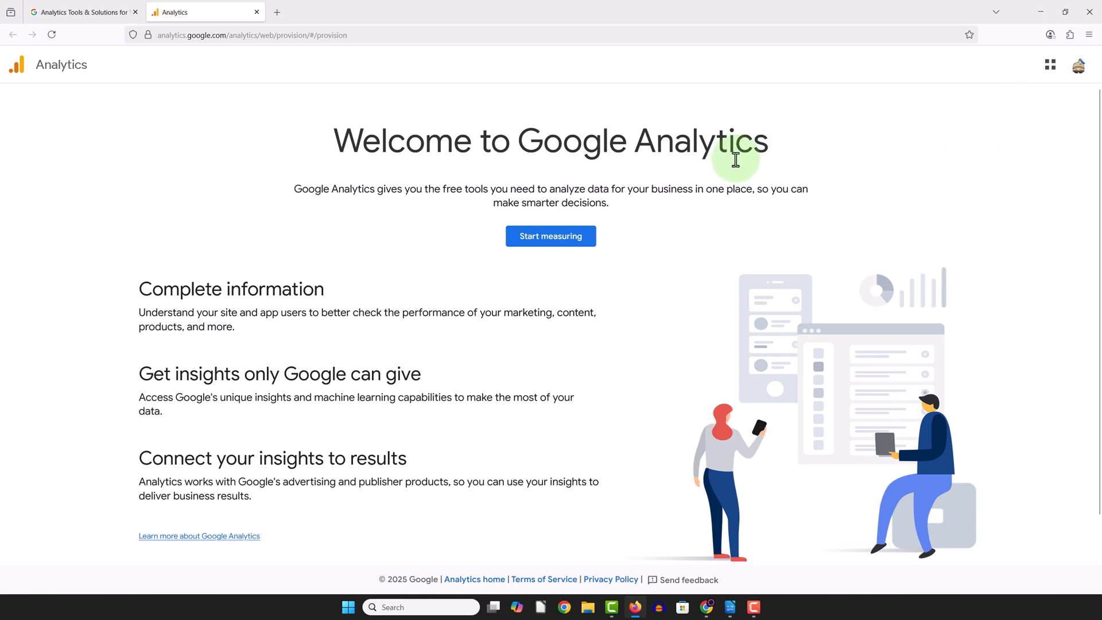
pyautogui.click(550, 235)
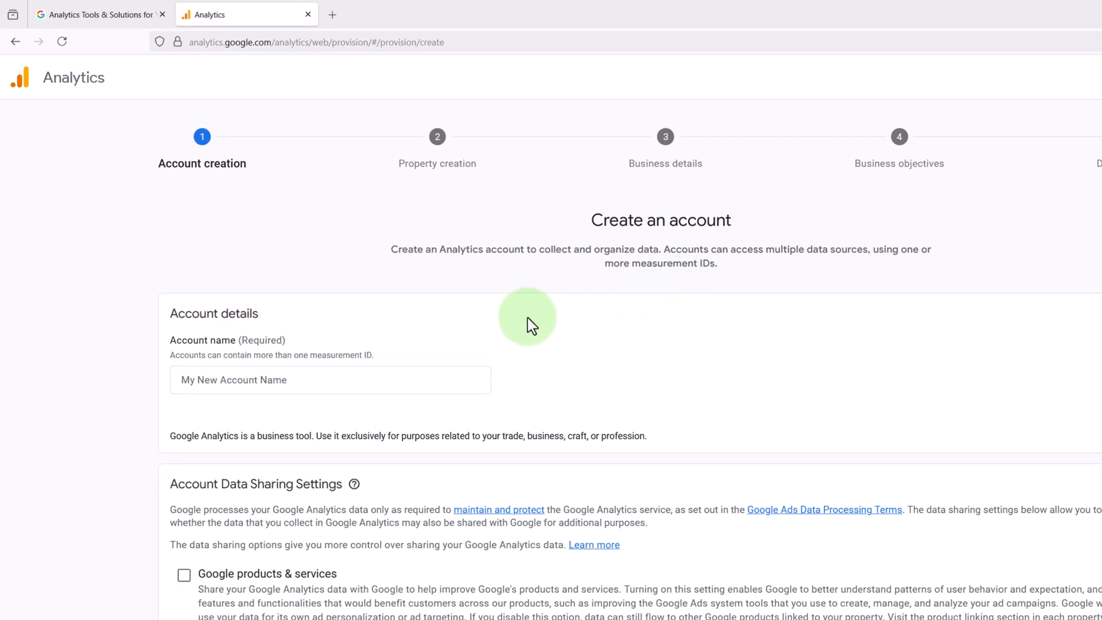
pyautogui.click(329, 379)
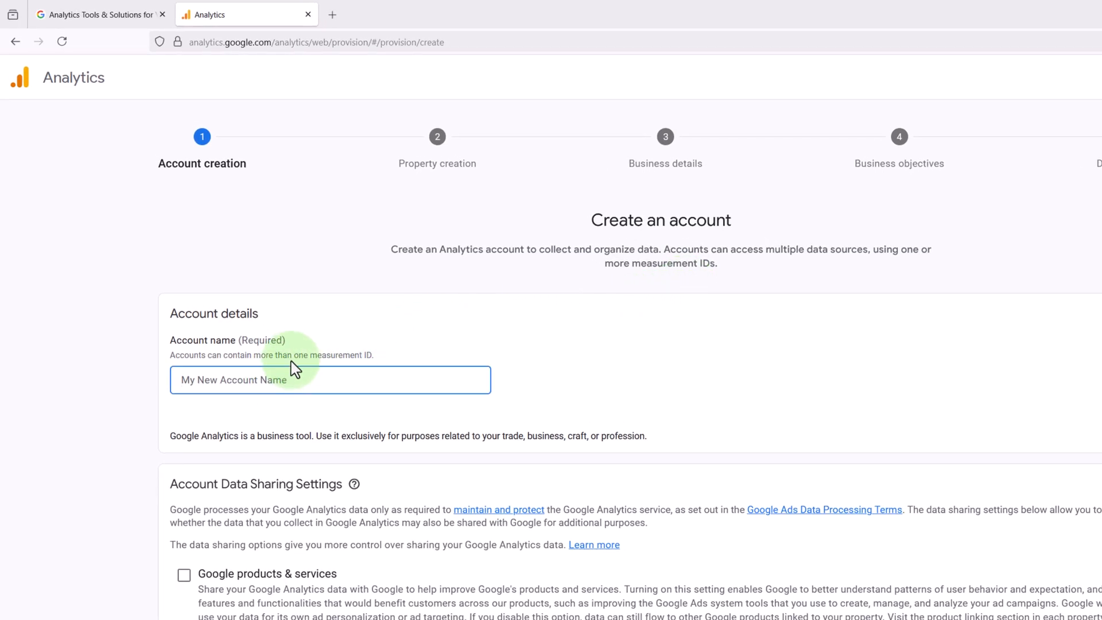
pyautogui.write("Martie's Account")
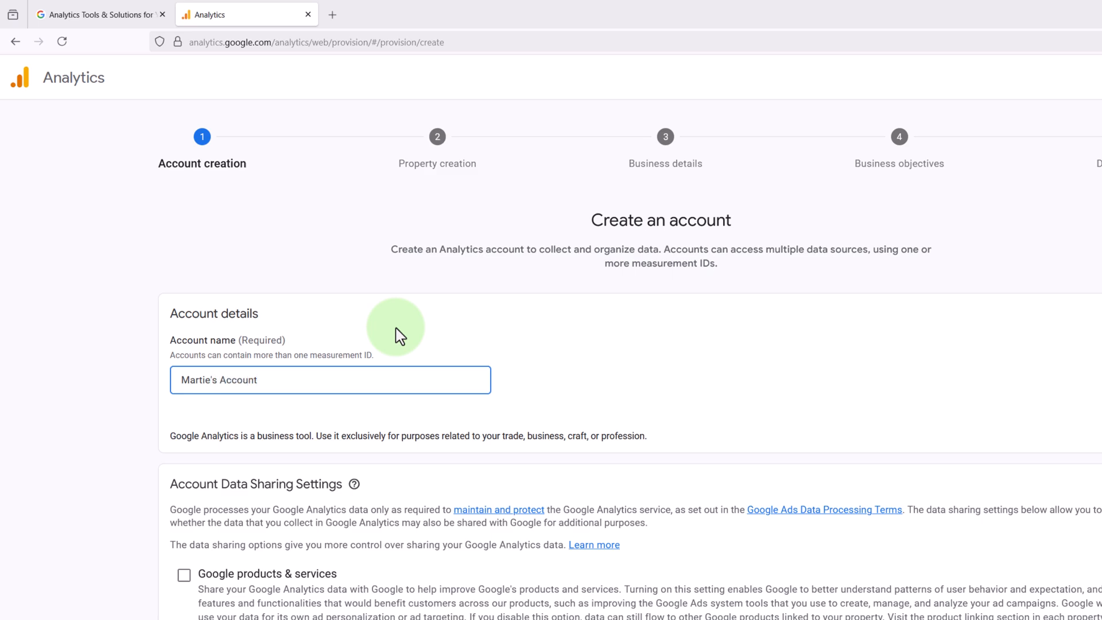
# Turn off all four Account Data Sharing Settings options
pyautogui.scroll(-3)
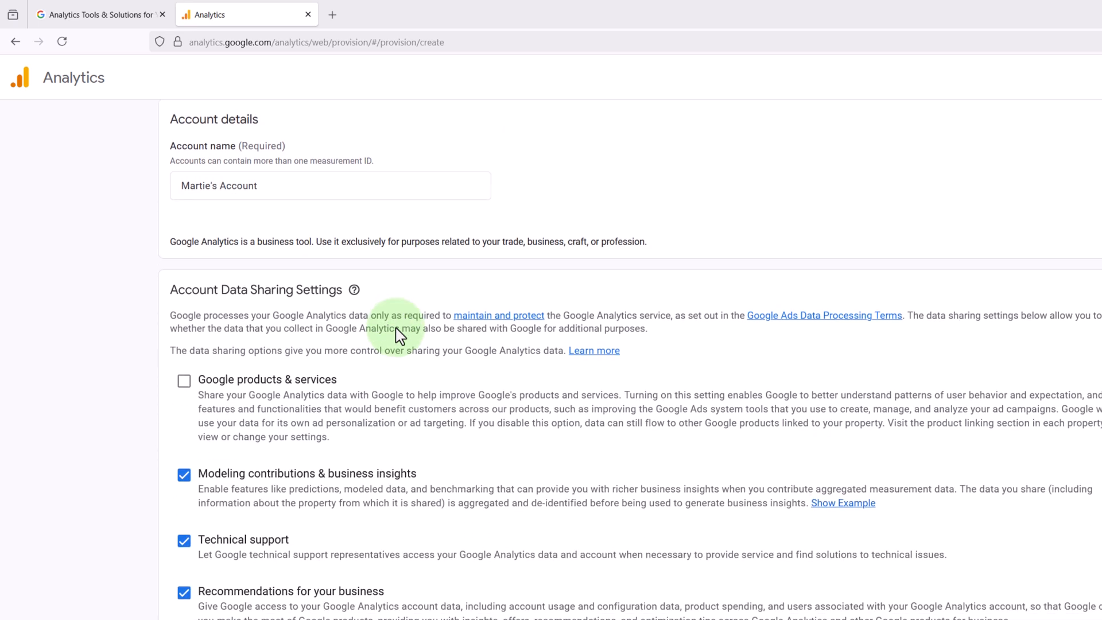
pyautogui.scroll(-3)
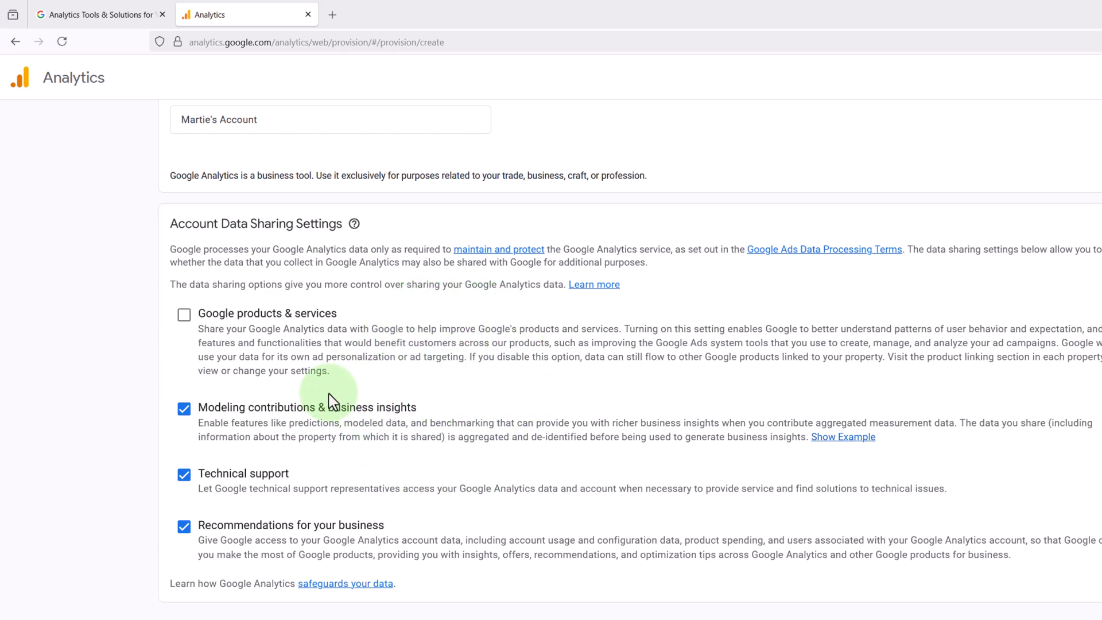
pyautogui.click(183, 409)
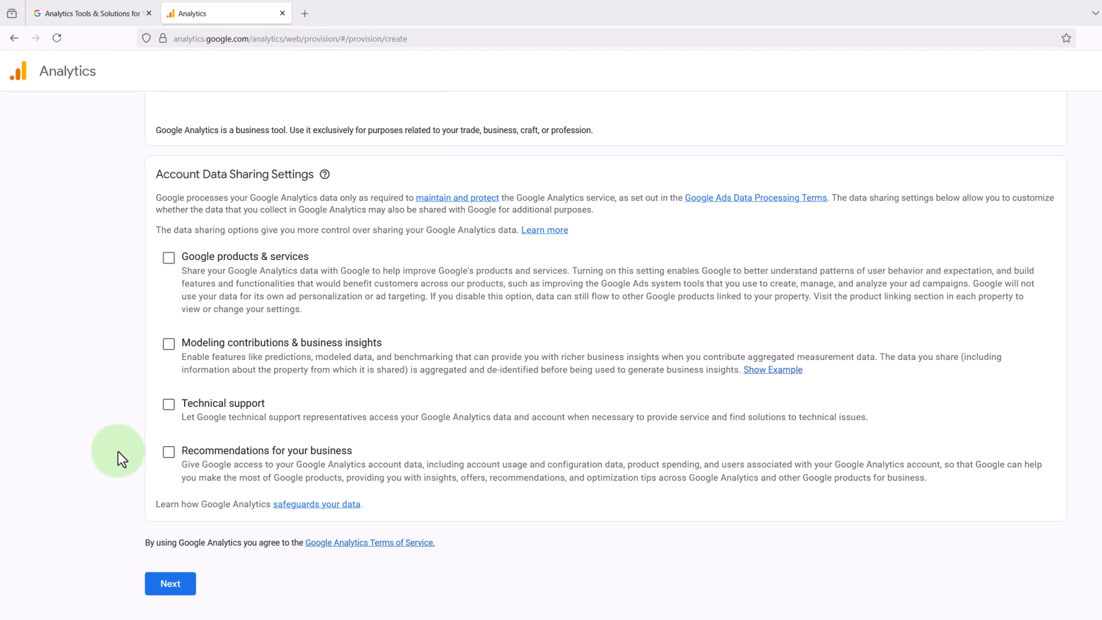
# Name the property 'Martie's Website', keeping United States time zone and US Dollar currency
pyautogui.click(170, 583)
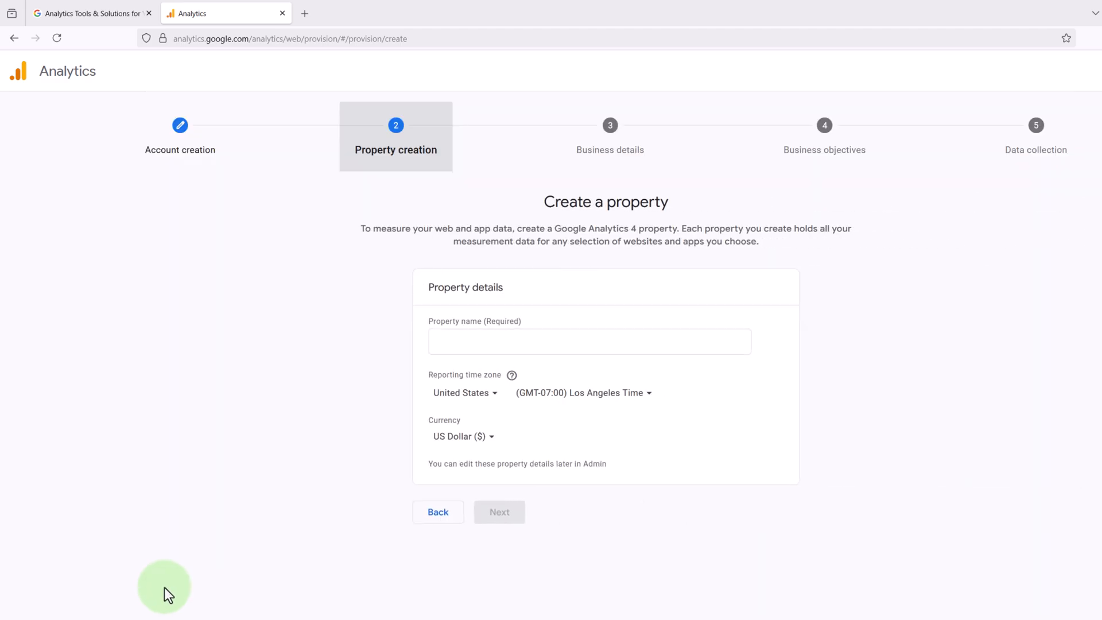
pyautogui.click(590, 342)
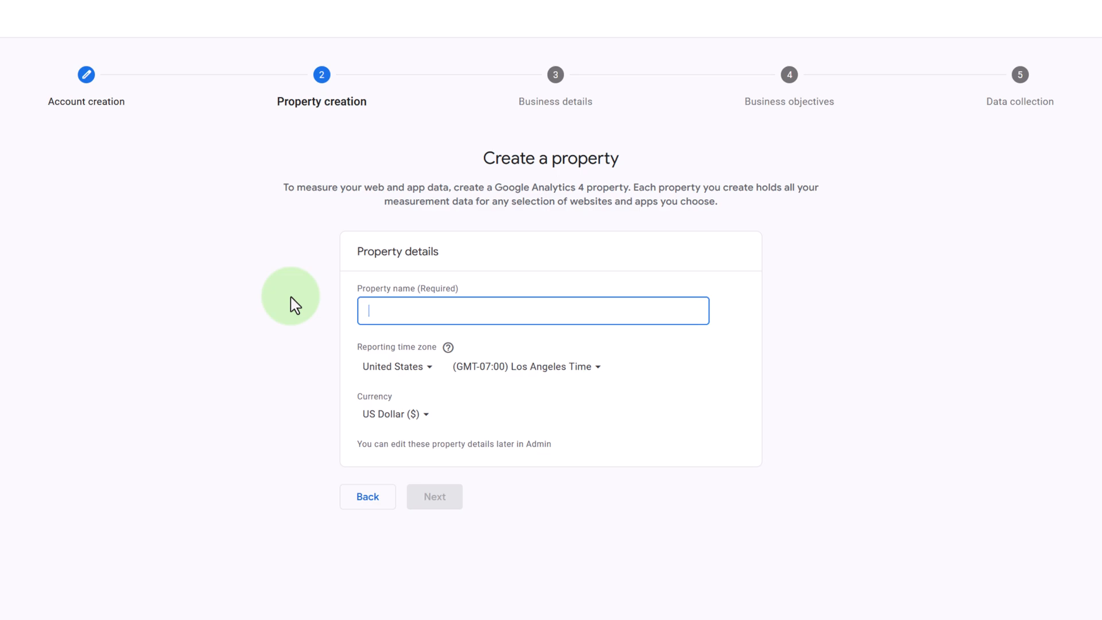
pyautogui.write('M')
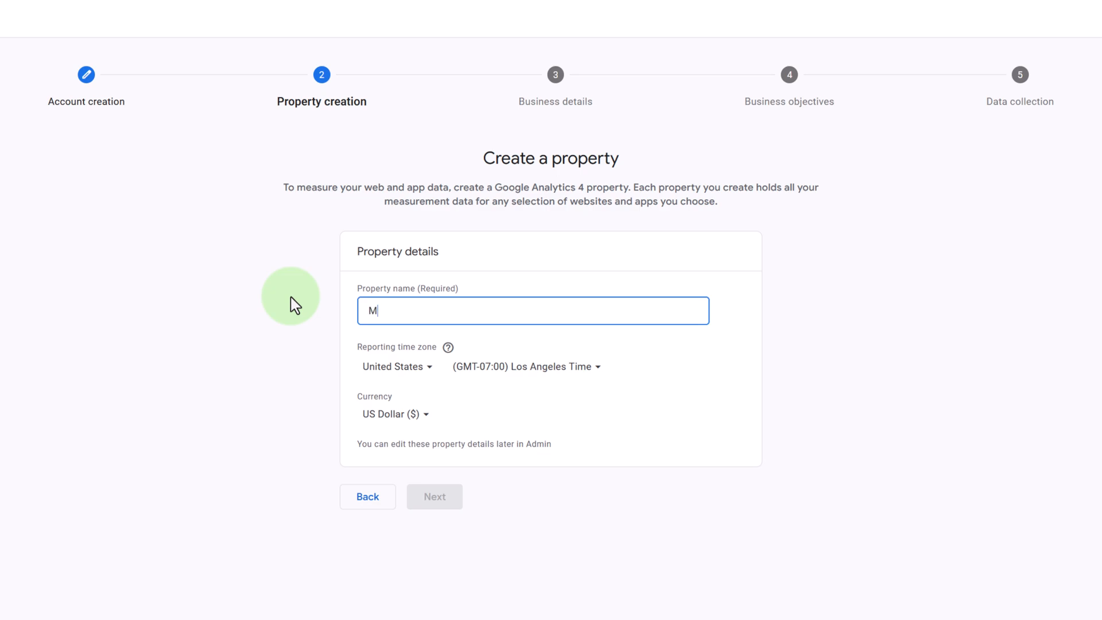
pyautogui.write("artie's W")
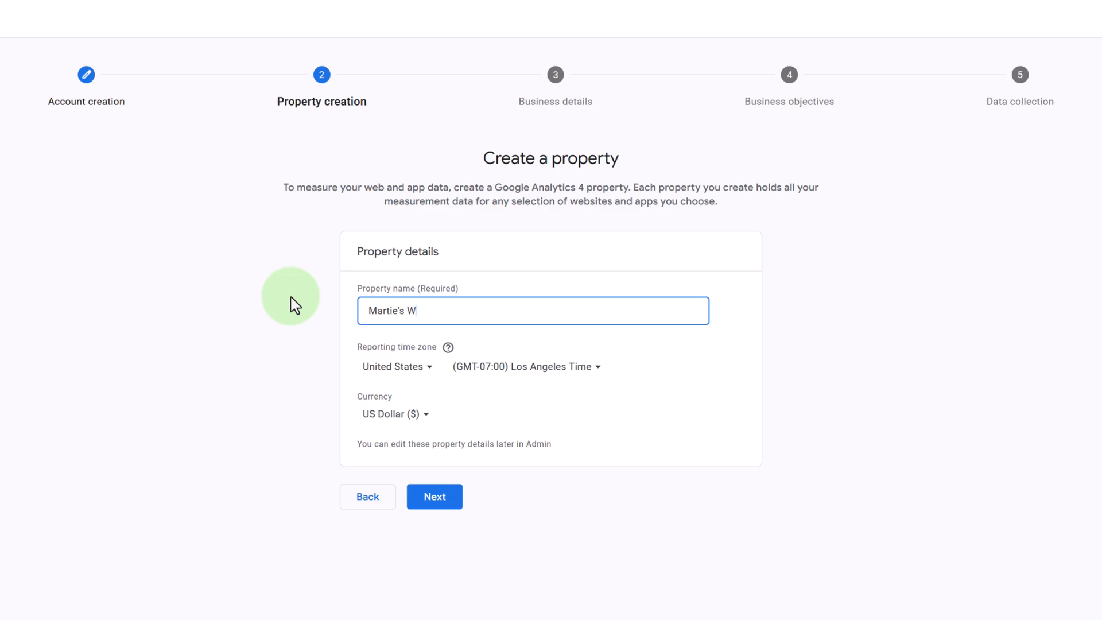
pyautogui.write('ebsite')
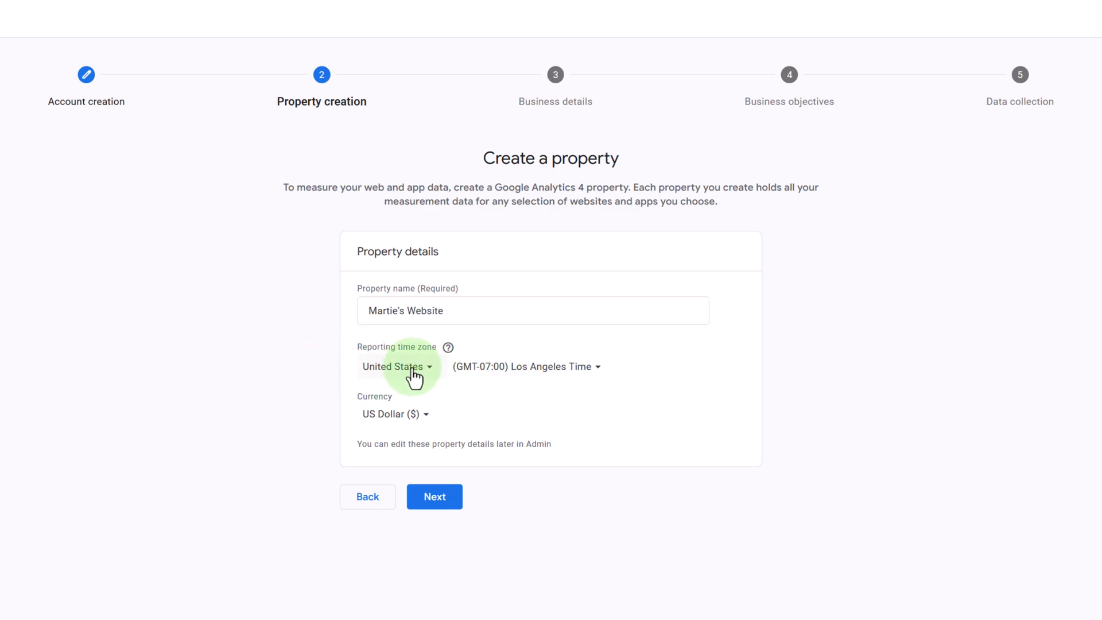
pyautogui.moveTo(390, 422)
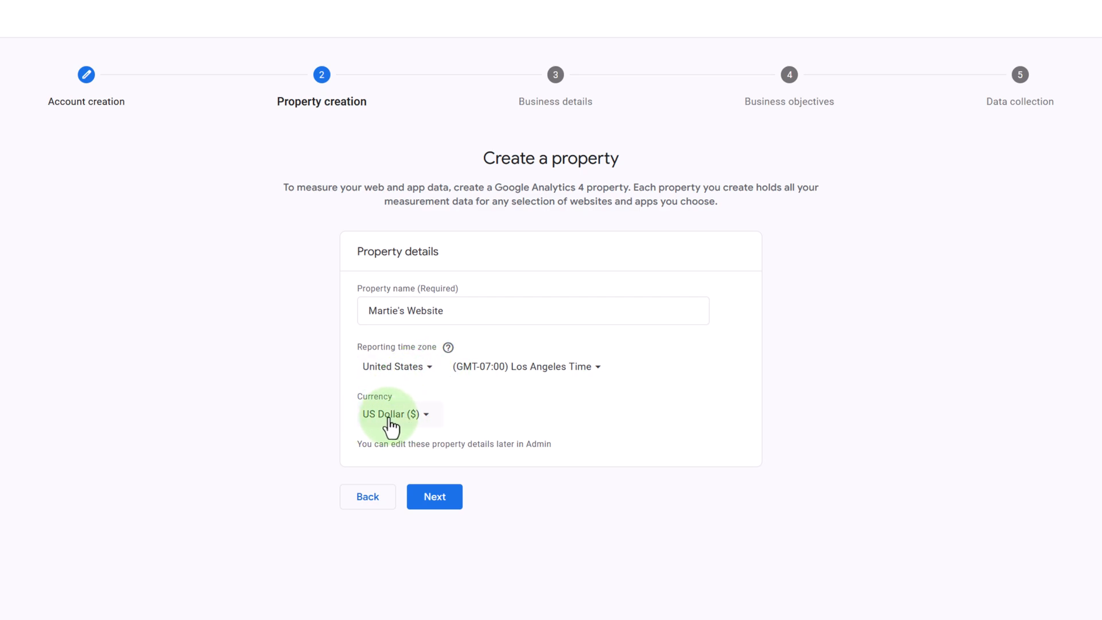
pyautogui.moveTo(470, 464)
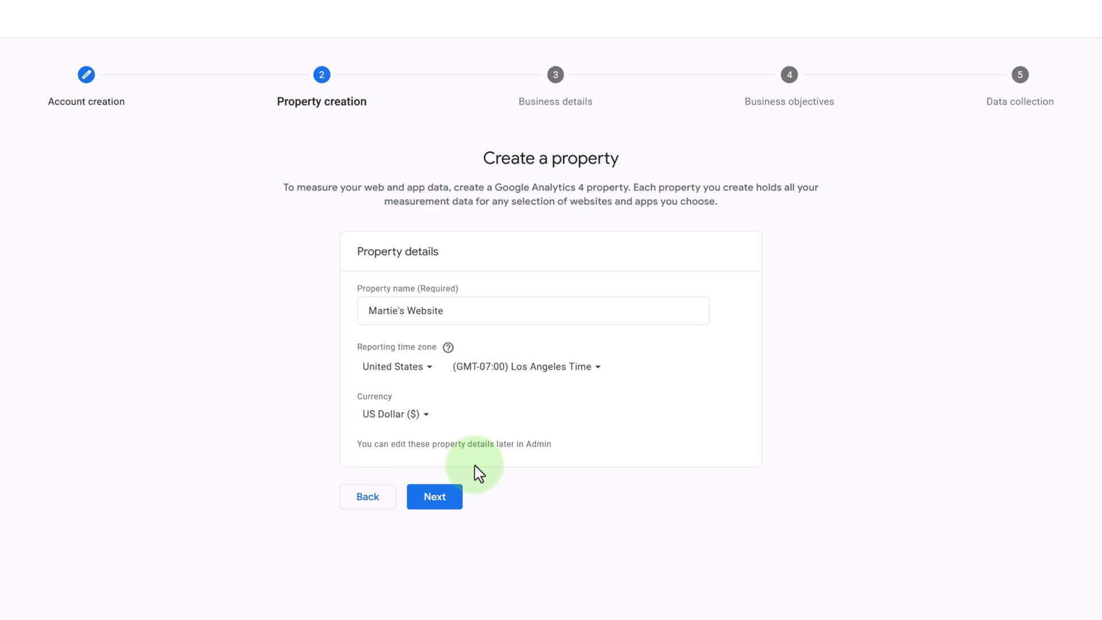
# Set the industry to Internet & Telecom with Small business size, then continue
pyautogui.click(434, 496)
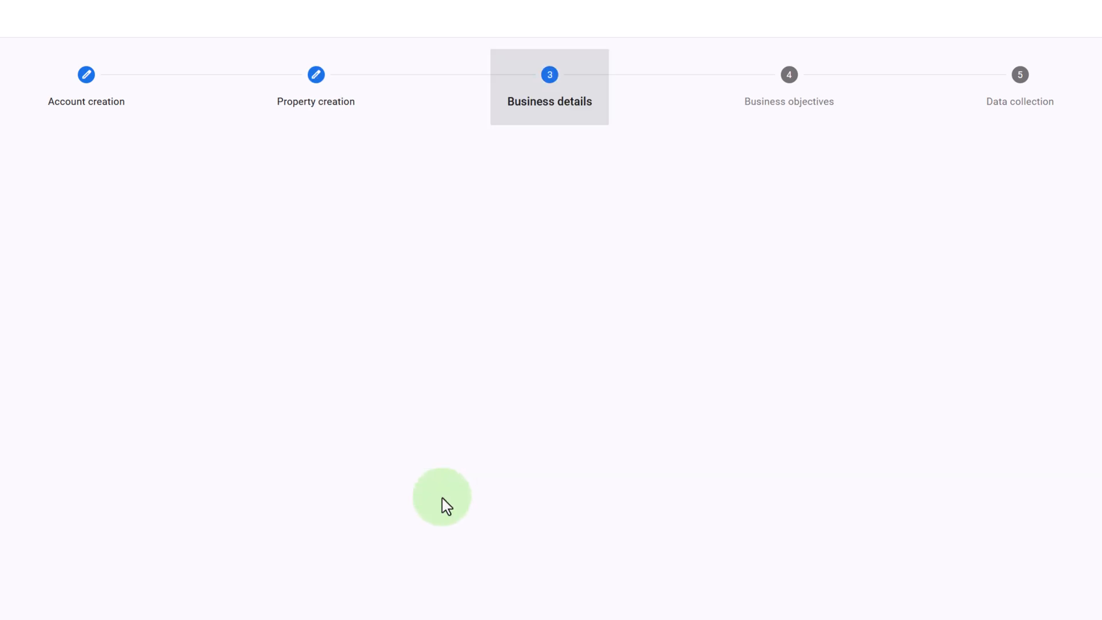
pyautogui.click(392, 322)
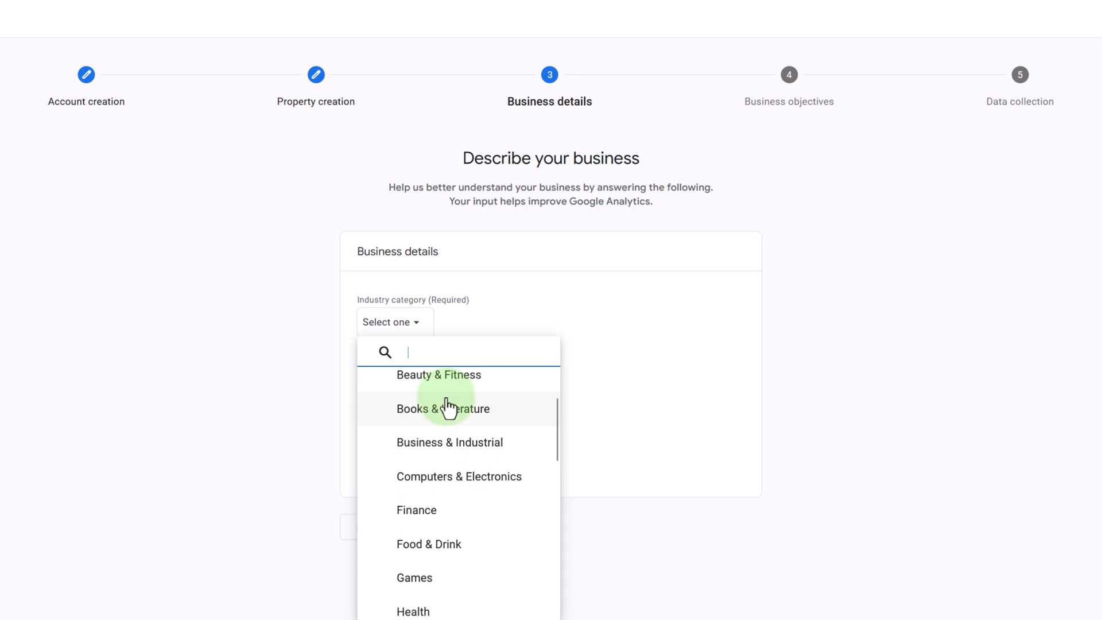
pyautogui.scroll(-3)
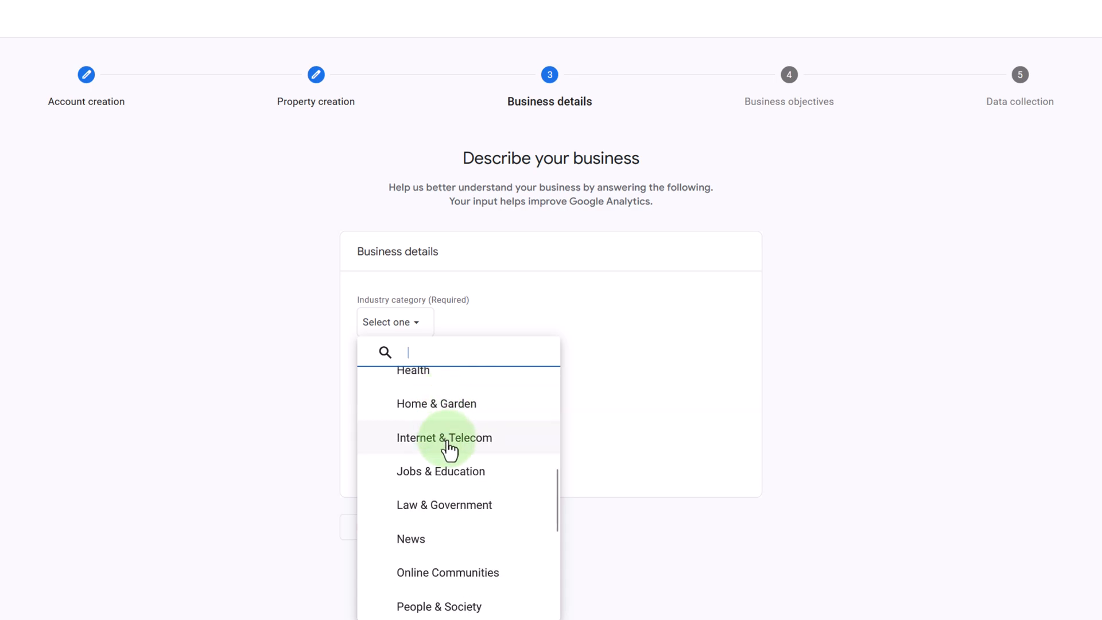
pyautogui.click(444, 438)
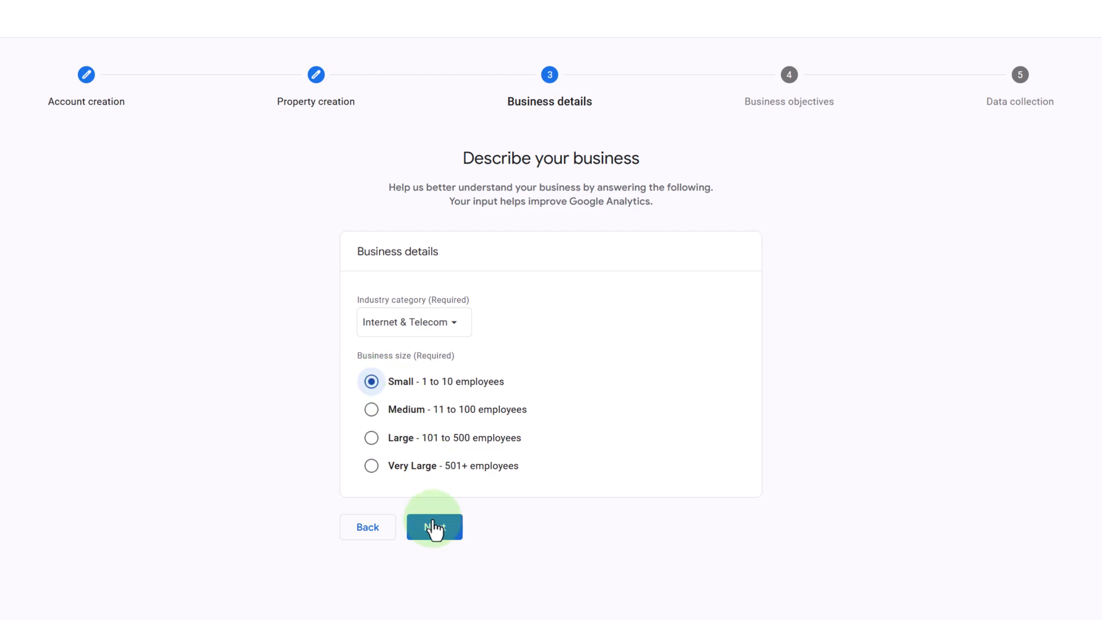
pyautogui.click(434, 526)
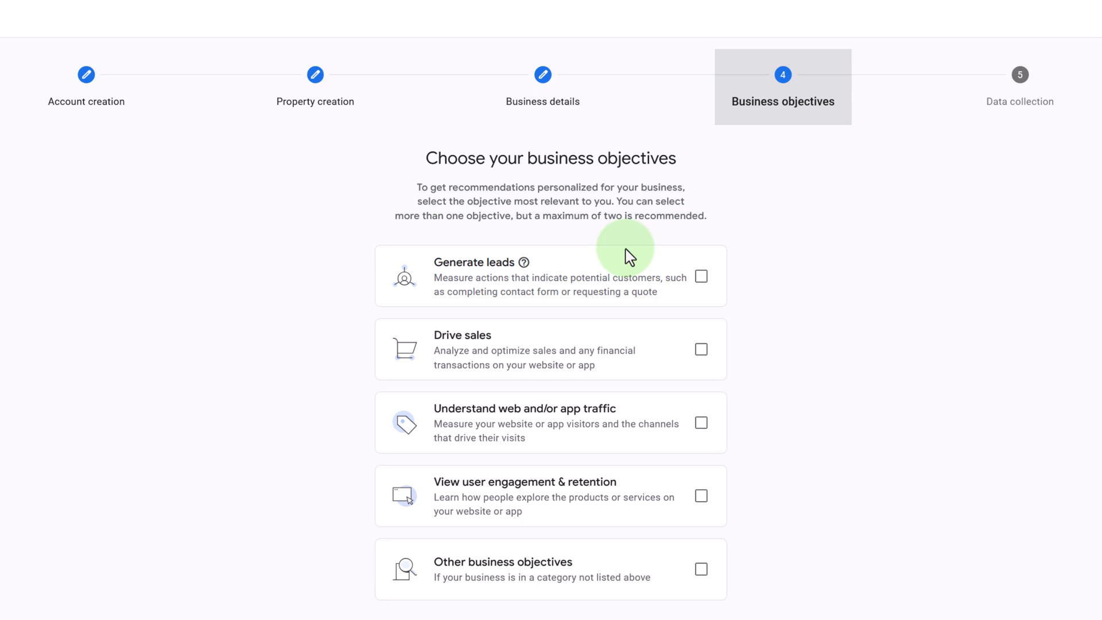
pyautogui.moveTo(551, 439)
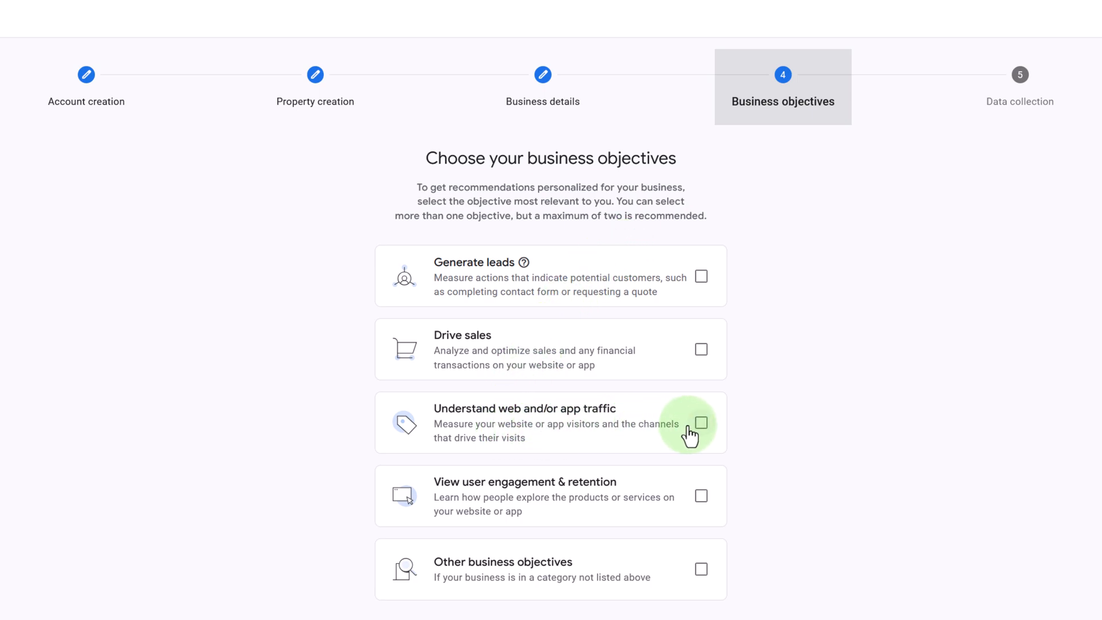
# Pick the web and app traffic objective, create the property, and accept the terms
pyautogui.click(700, 422)
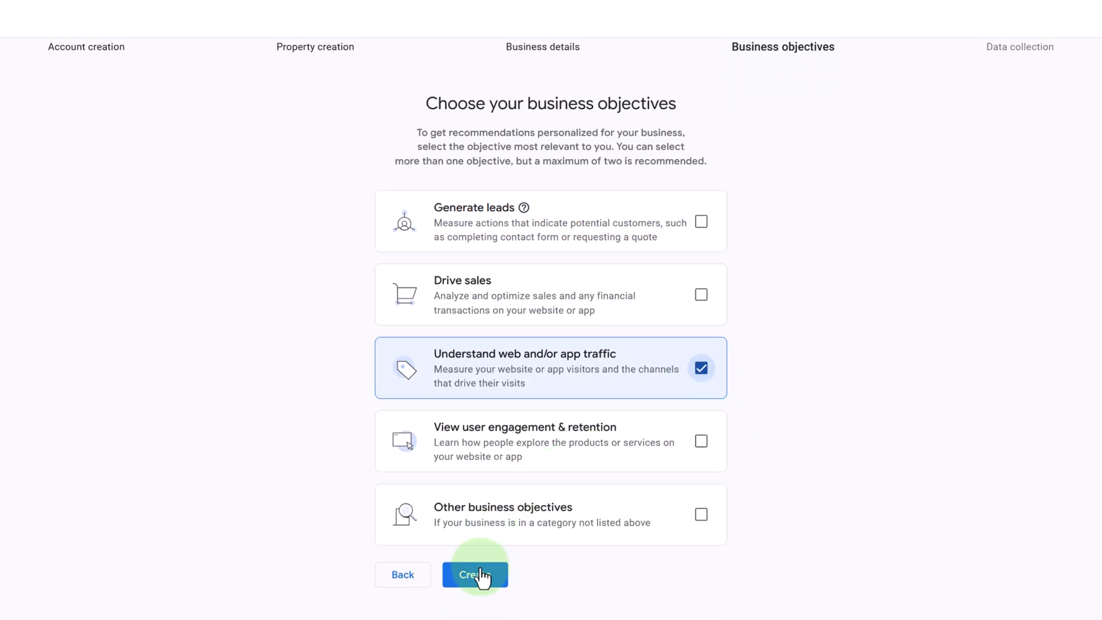
pyautogui.click(475, 574)
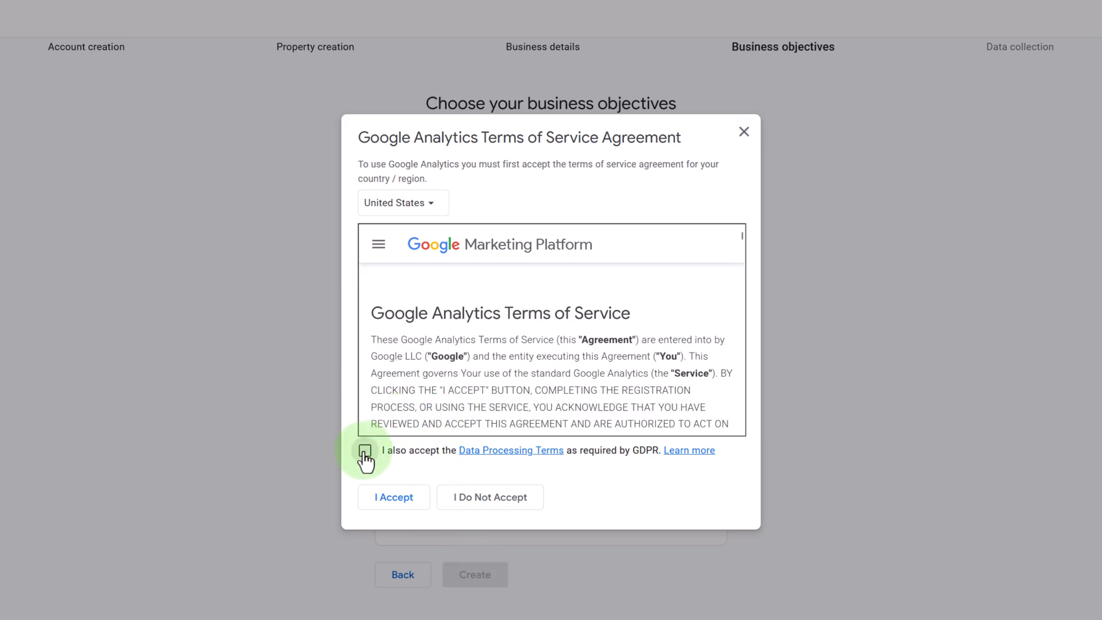
pyautogui.click(365, 451)
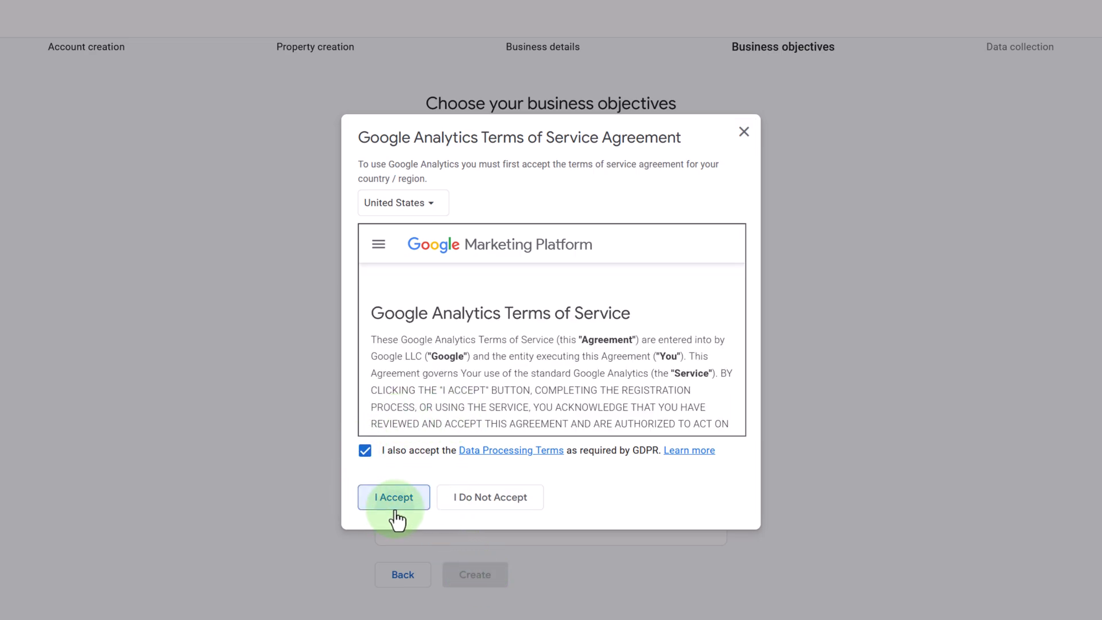
pyautogui.click(394, 497)
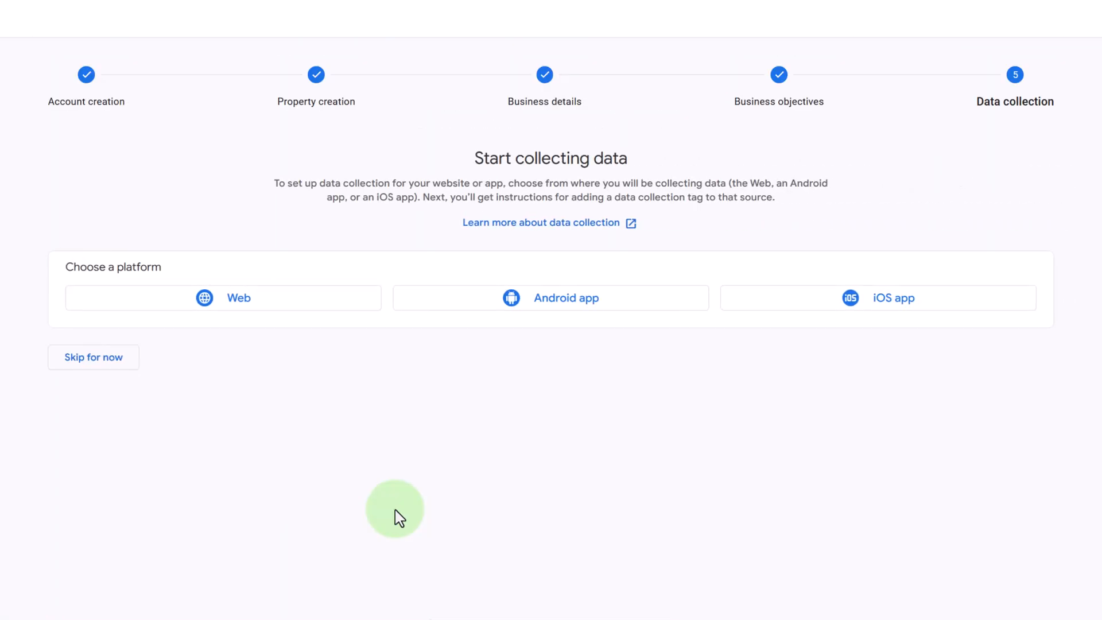
pyautogui.moveTo(352, 473)
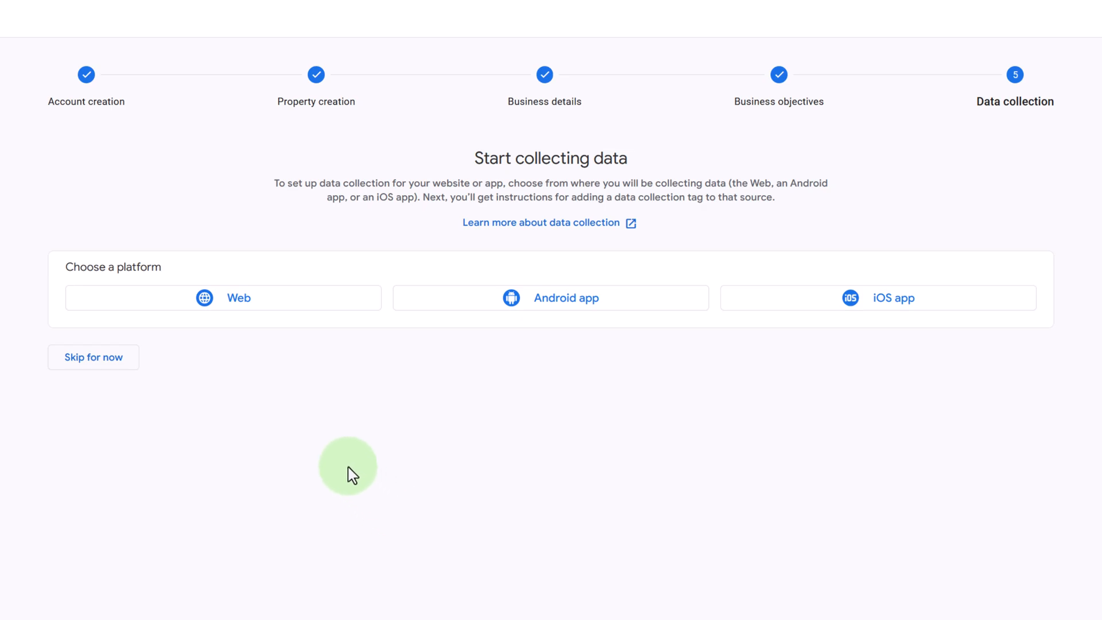
# Choose a Web data stream with martieswebsite.letsbuildwp.com as the website URL
pyautogui.click(238, 298)
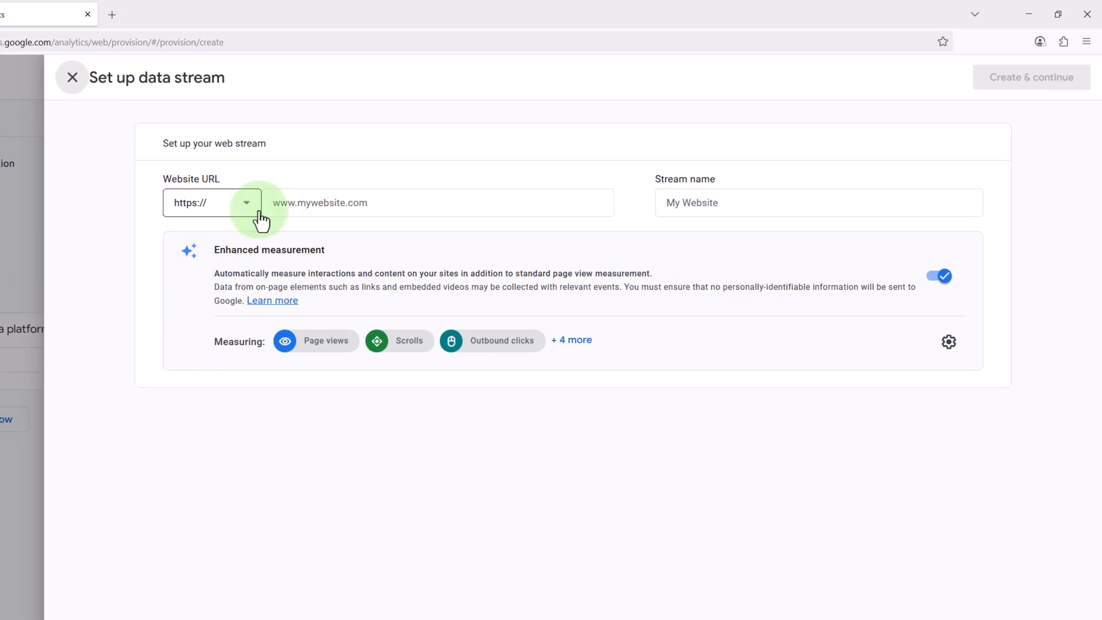
pyautogui.click(438, 203)
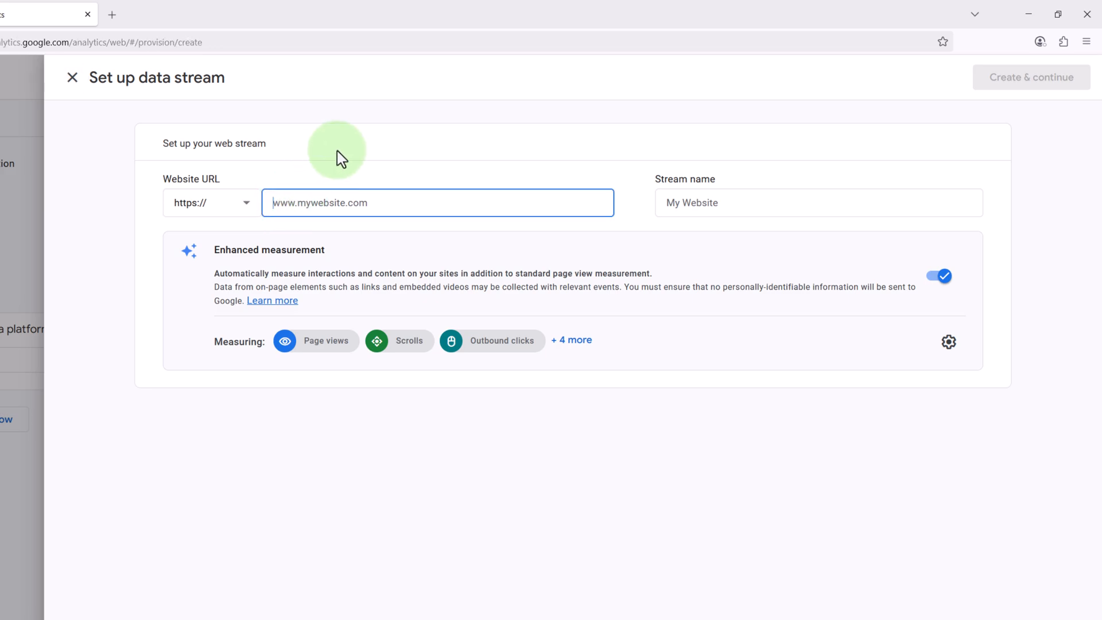
pyautogui.write('martie')
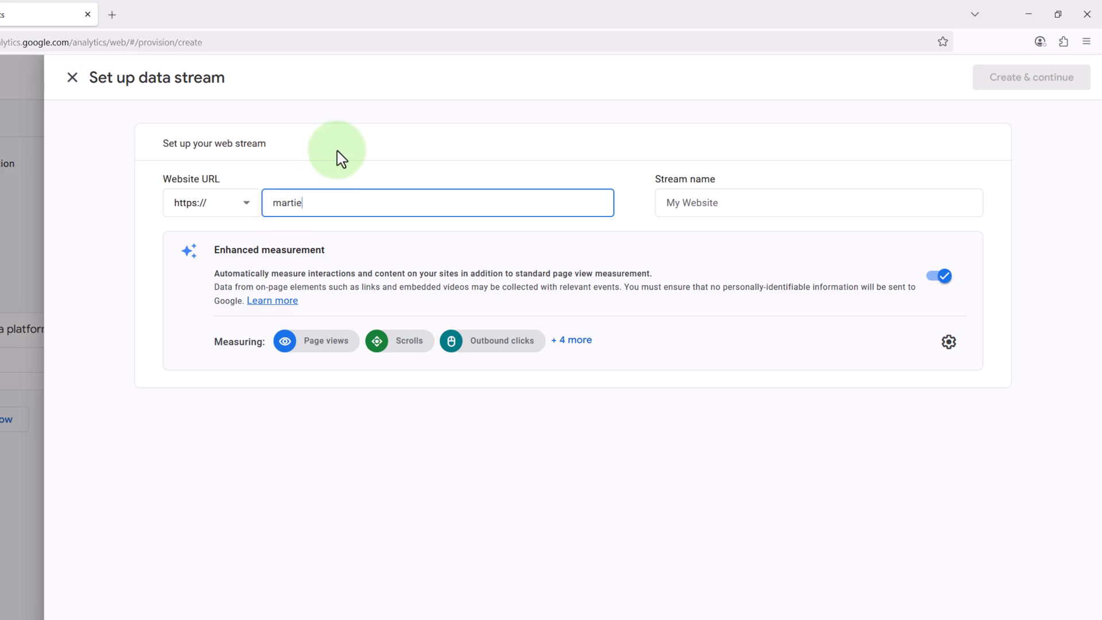
pyautogui.write('swebsite.letsbuildwp.com')
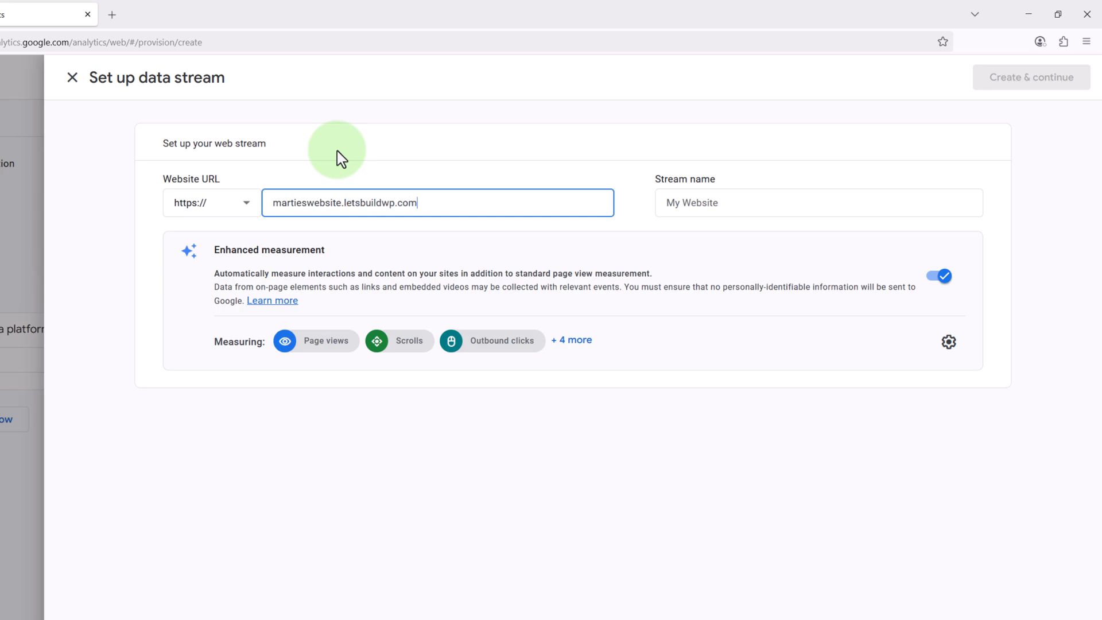
pyautogui.moveTo(709, 184)
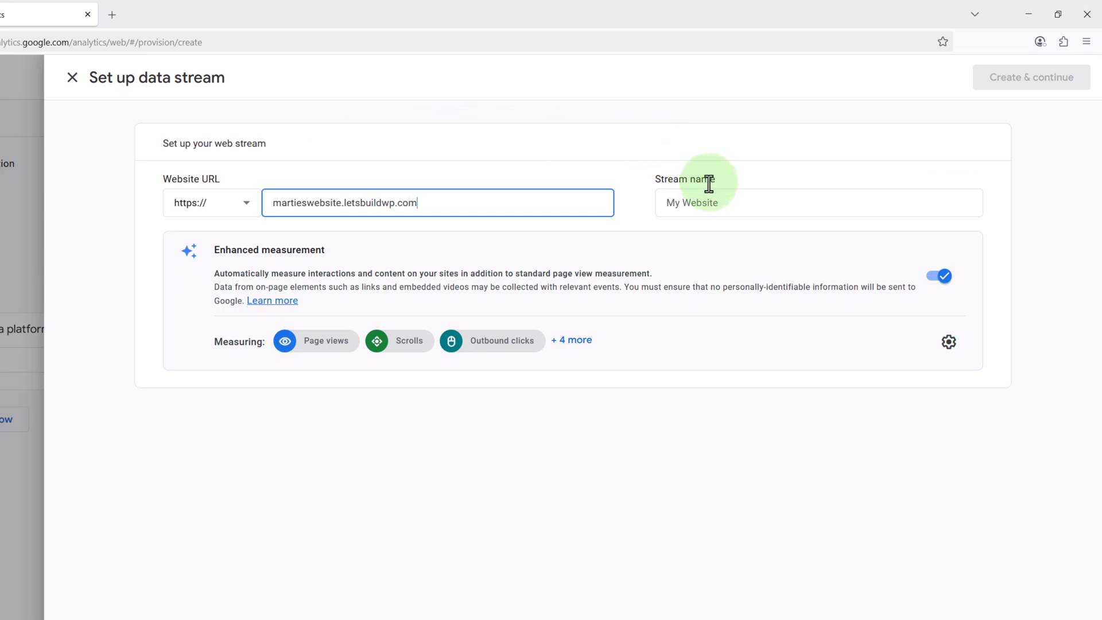
# Name the web stream 'Martie's Website'
pyautogui.click(818, 202)
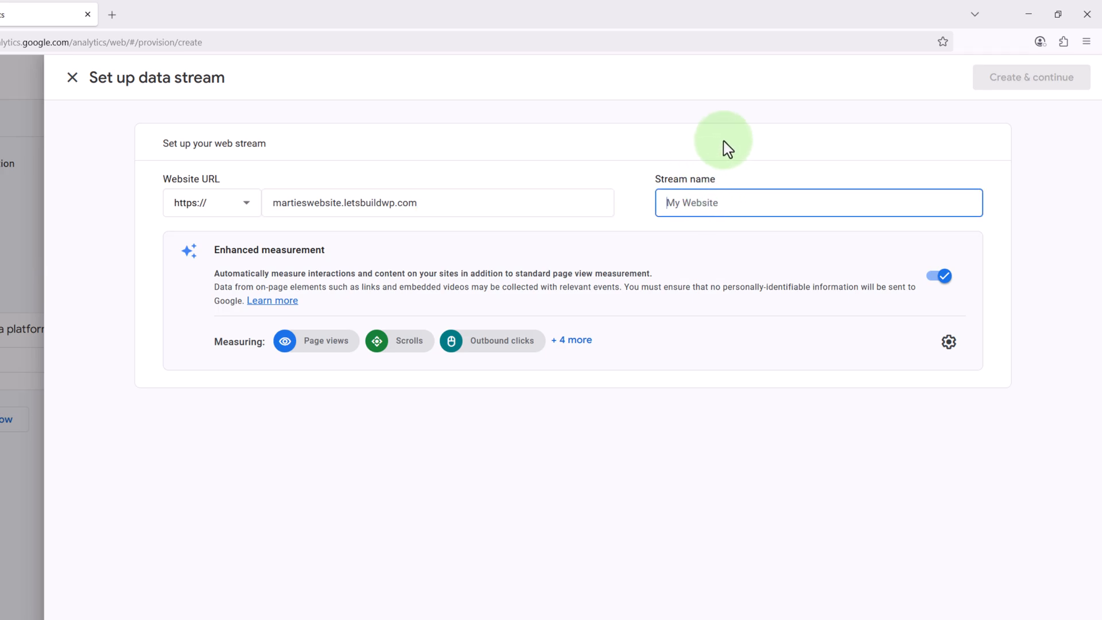
pyautogui.write("Martie's W")
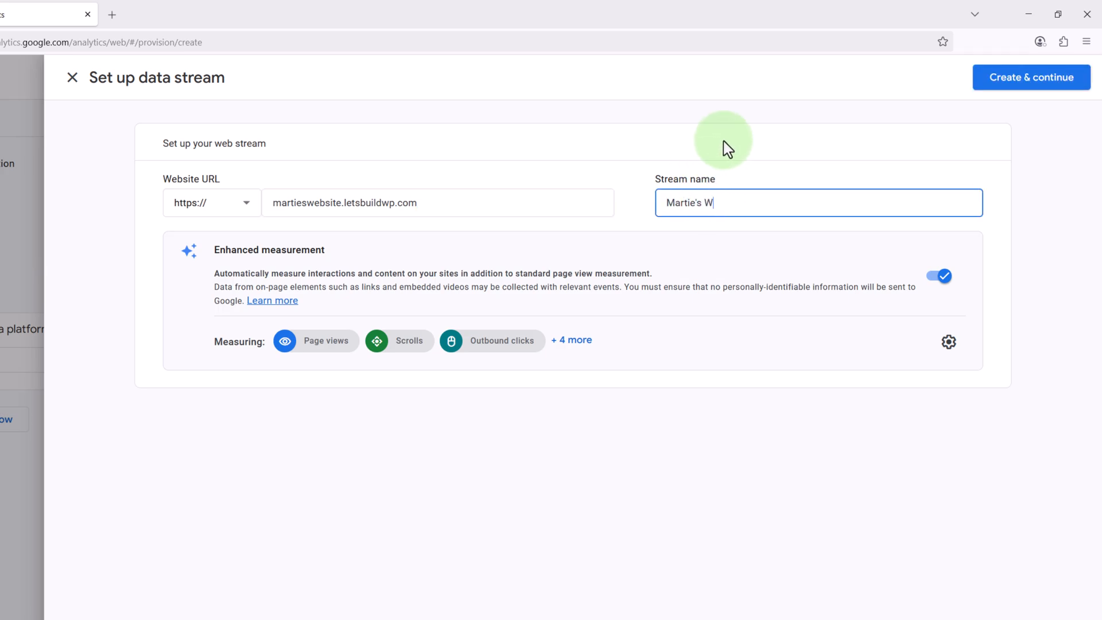
pyautogui.write('ebsite')
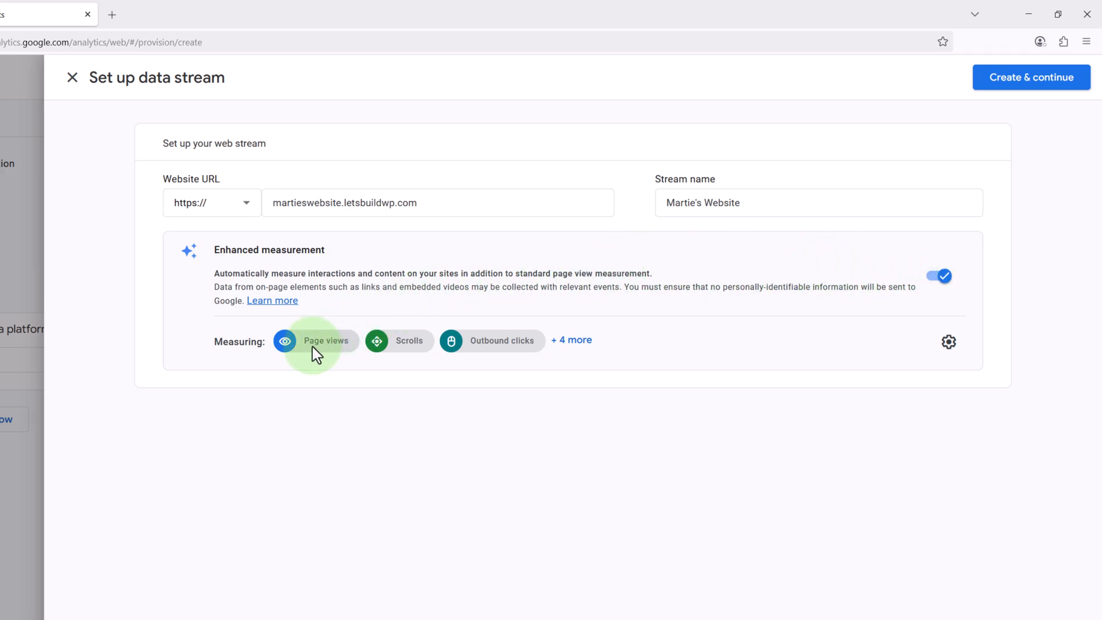
pyautogui.moveTo(404, 350)
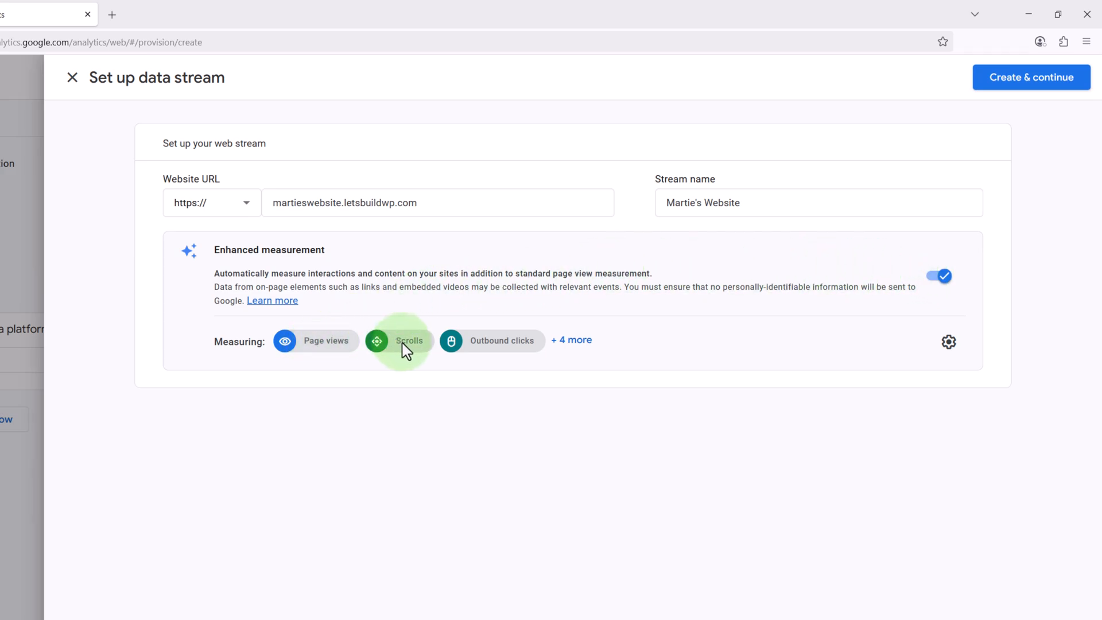
pyautogui.moveTo(519, 341)
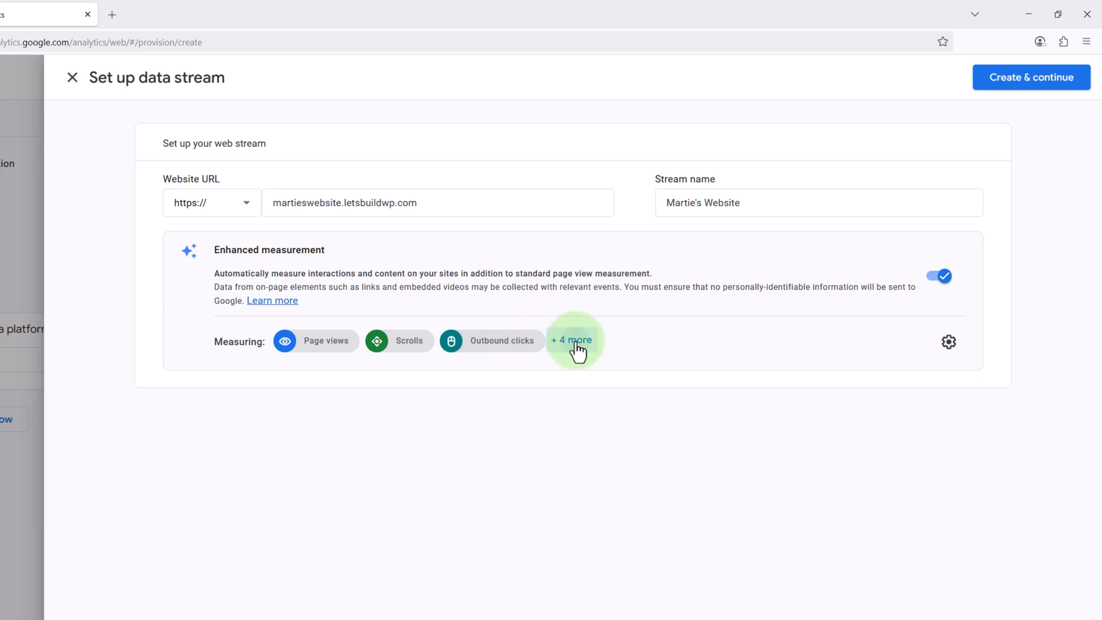
# Review all seven enhanced measurement events and create the Martie's Website stream
pyautogui.click(572, 340)
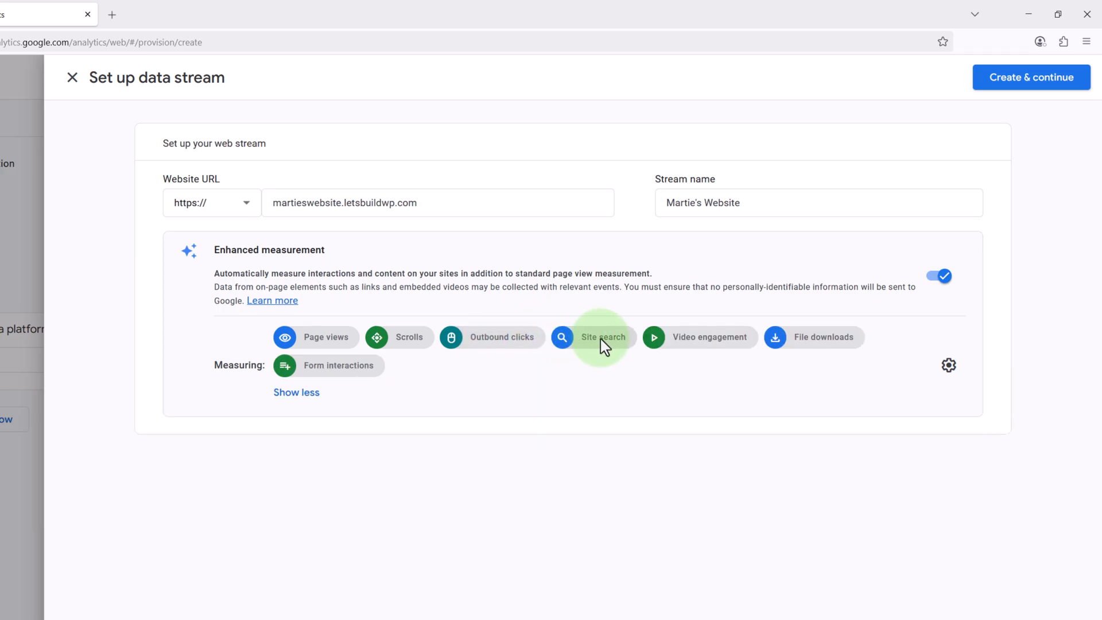
pyautogui.moveTo(701, 348)
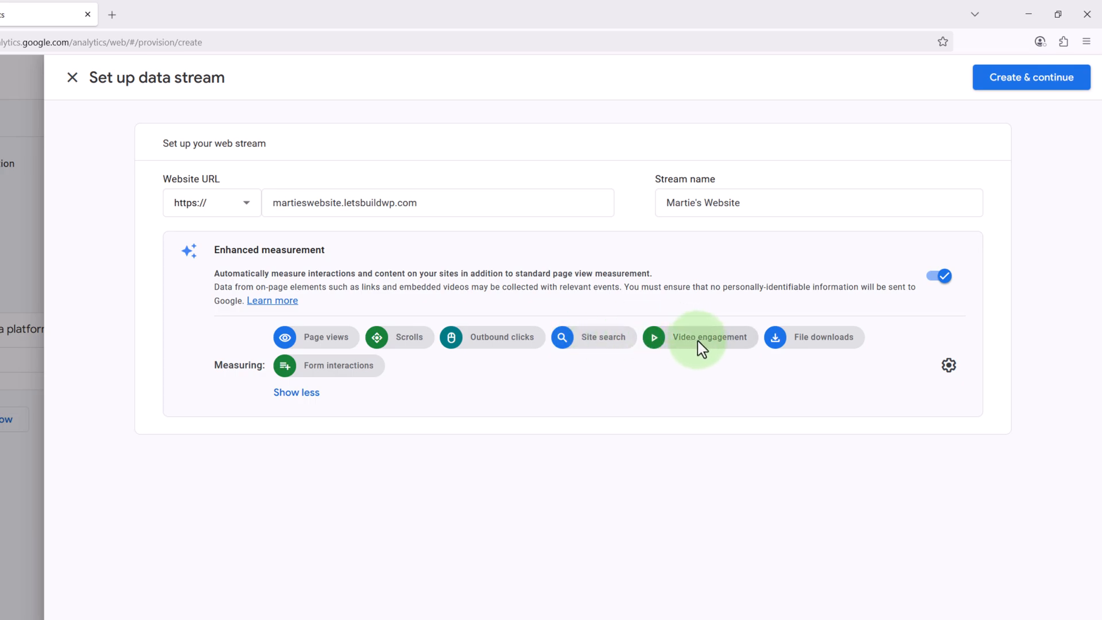
pyautogui.moveTo(569, 355)
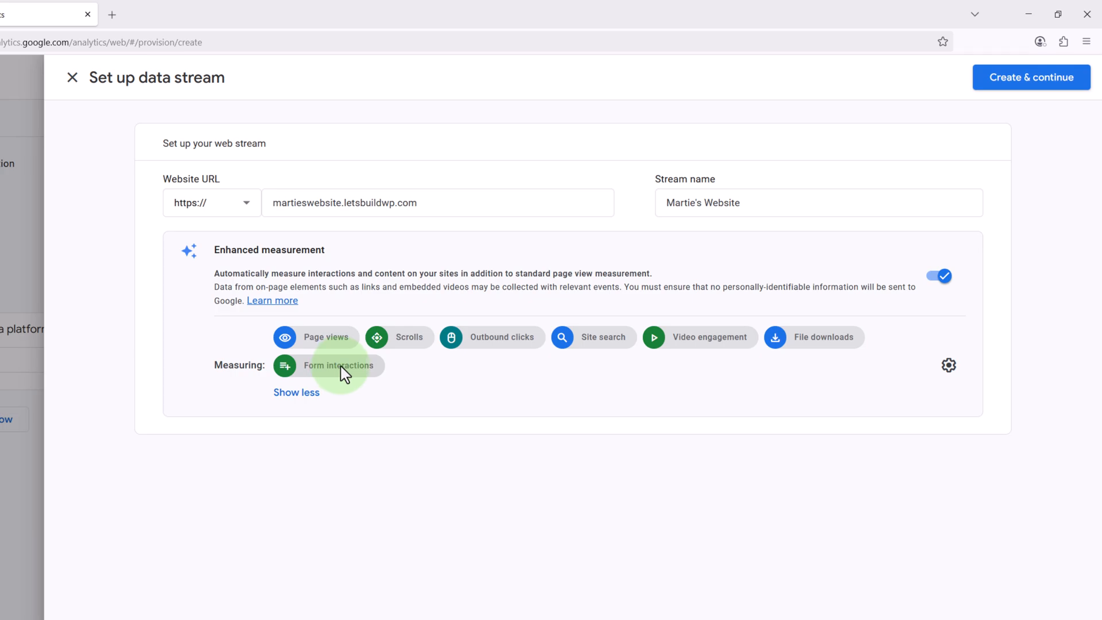
pyautogui.moveTo(460, 392)
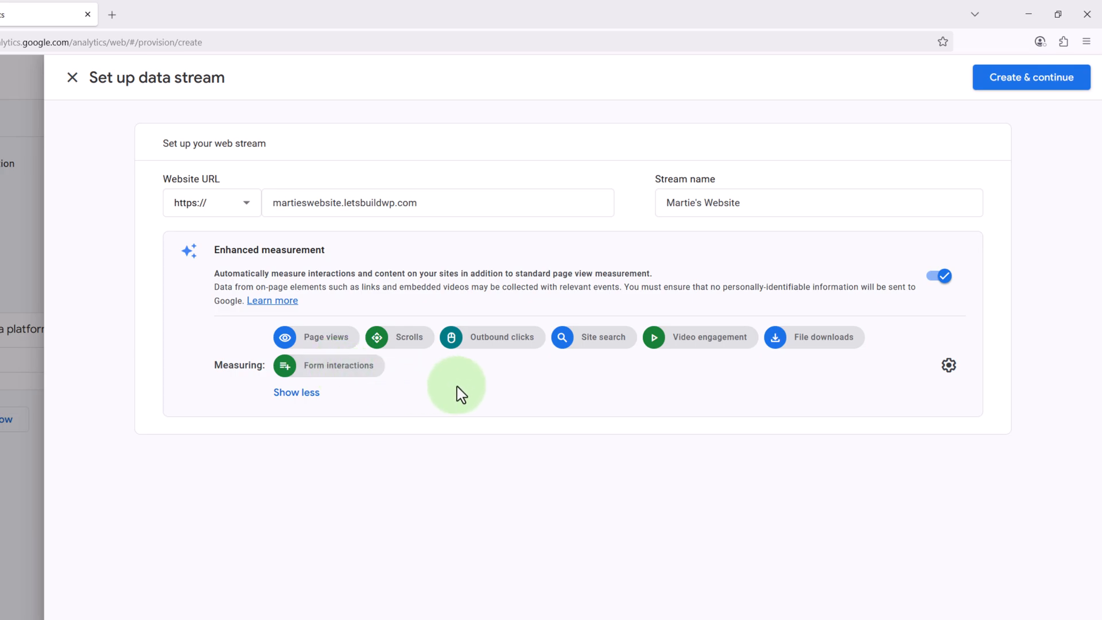
pyautogui.moveTo(984, 95)
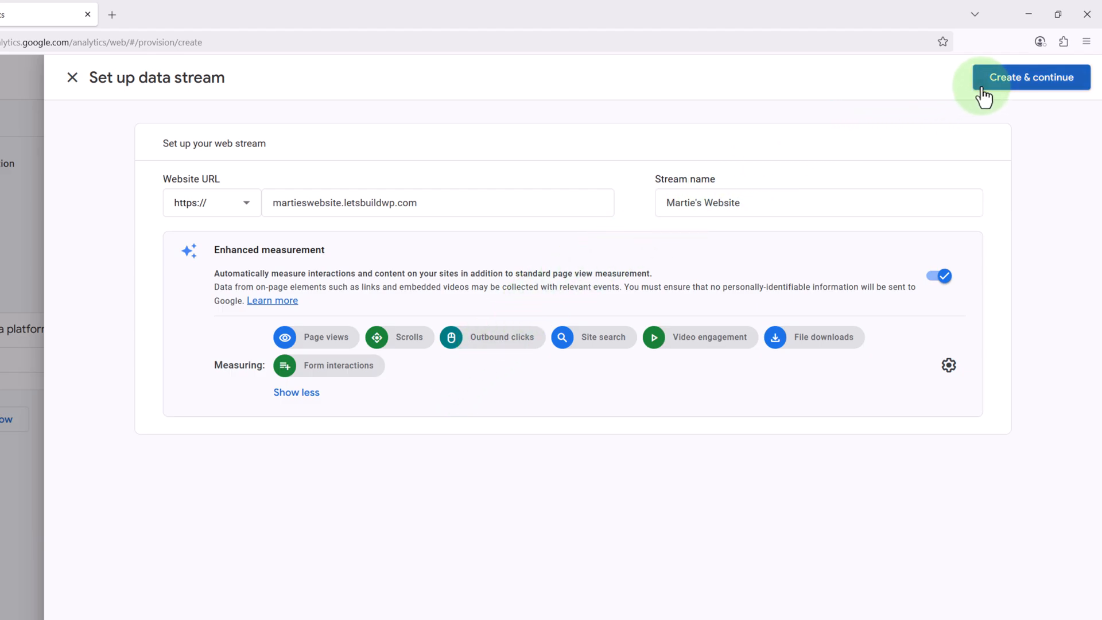
pyautogui.click(1031, 78)
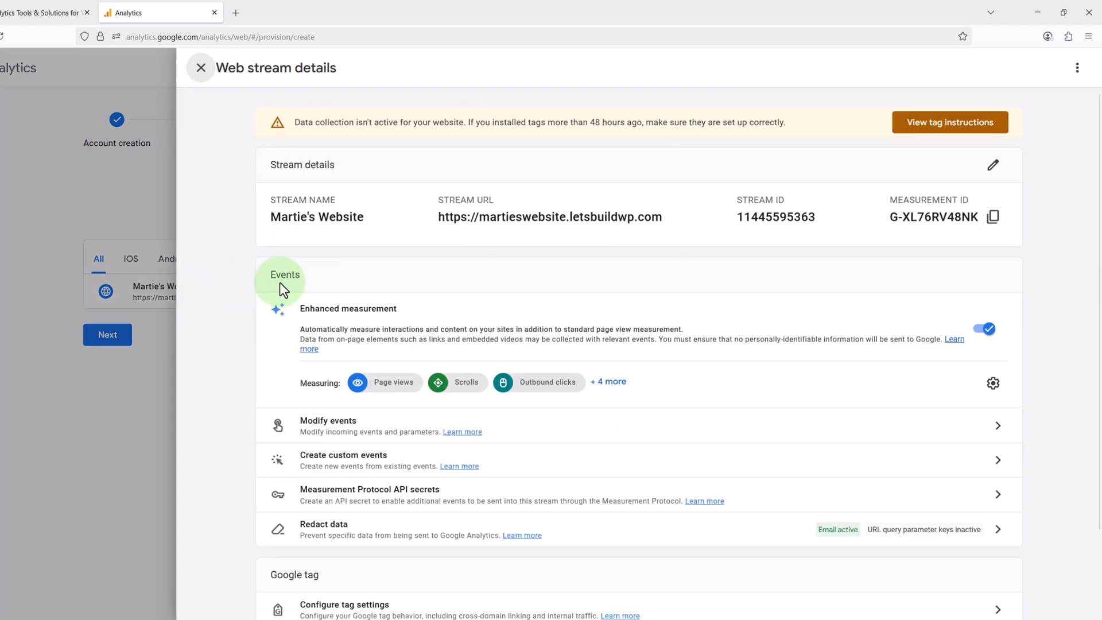
pyautogui.moveTo(949, 122)
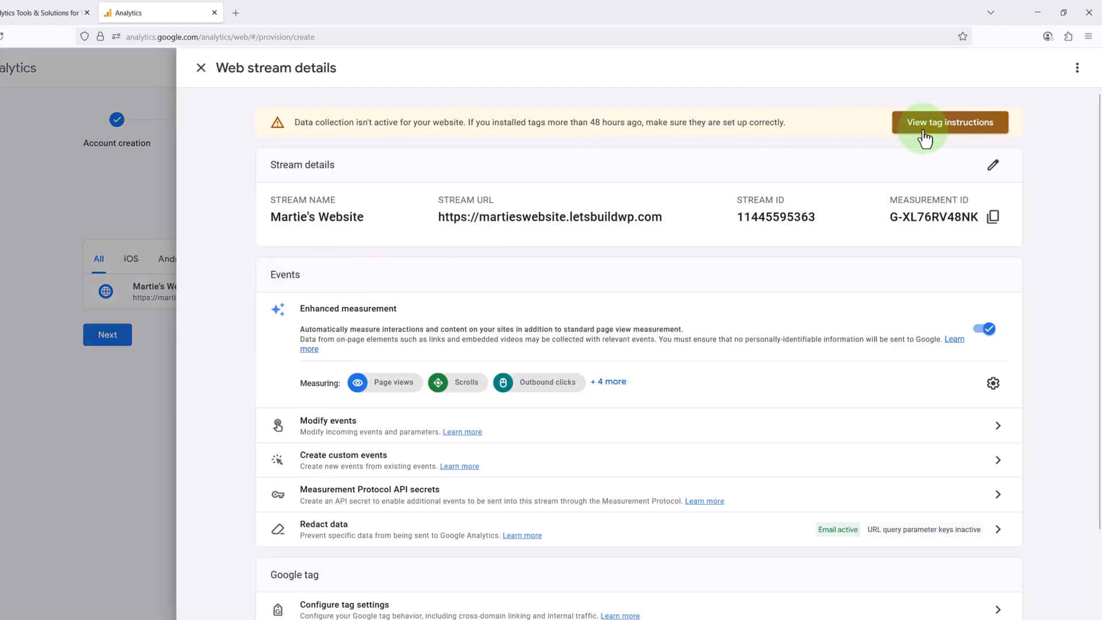
# Show the stream's tag instructions on the Install manually tab
pyautogui.click(949, 122)
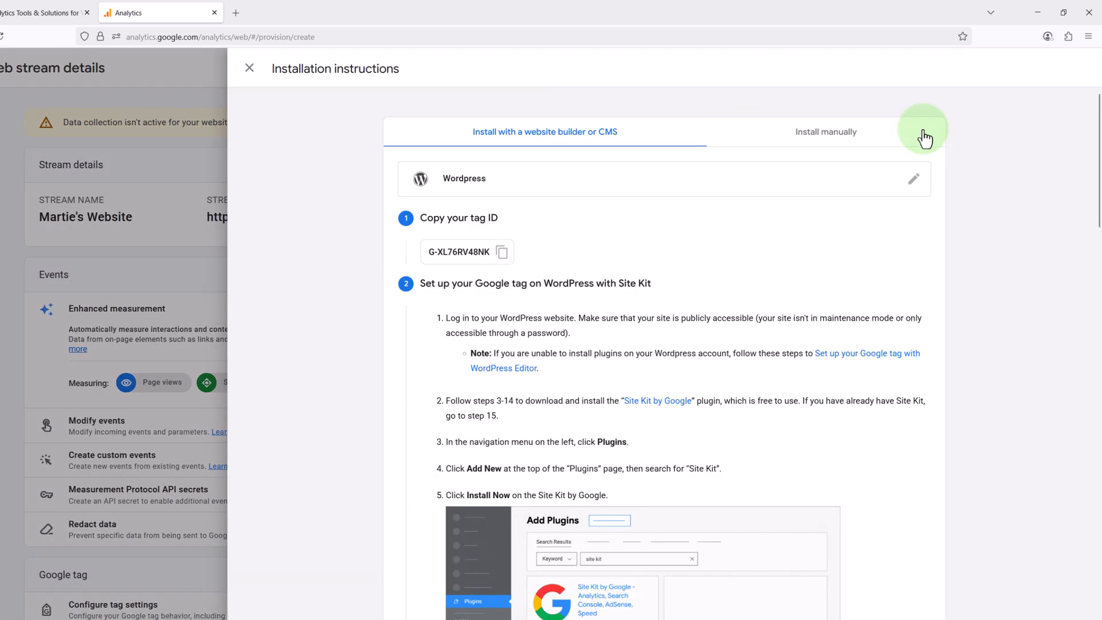
pyautogui.moveTo(526, 122)
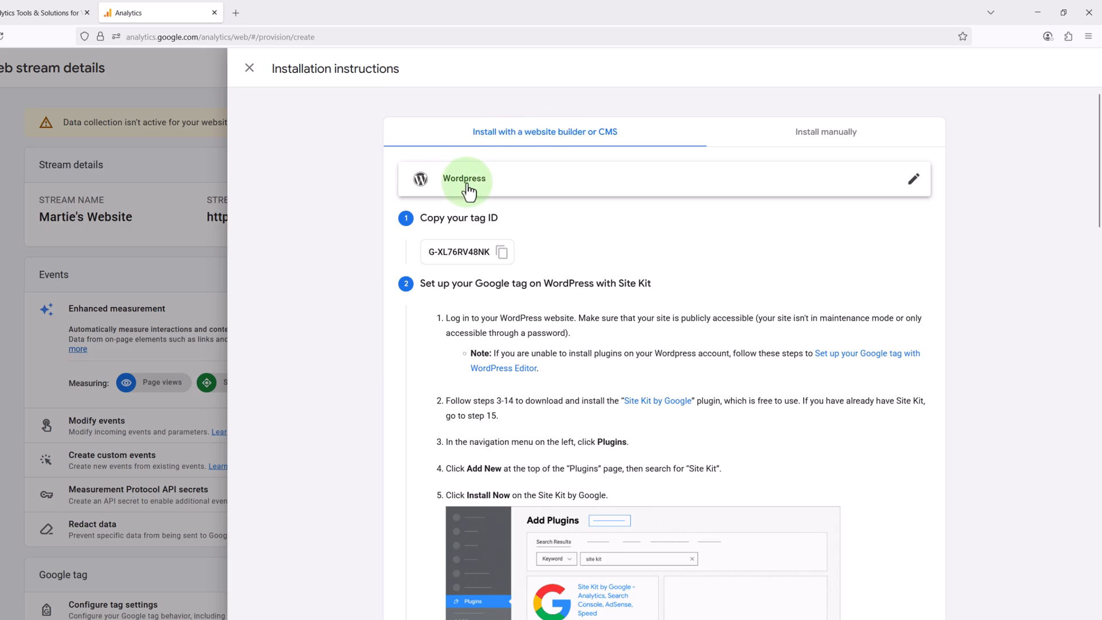
pyautogui.moveTo(485, 190)
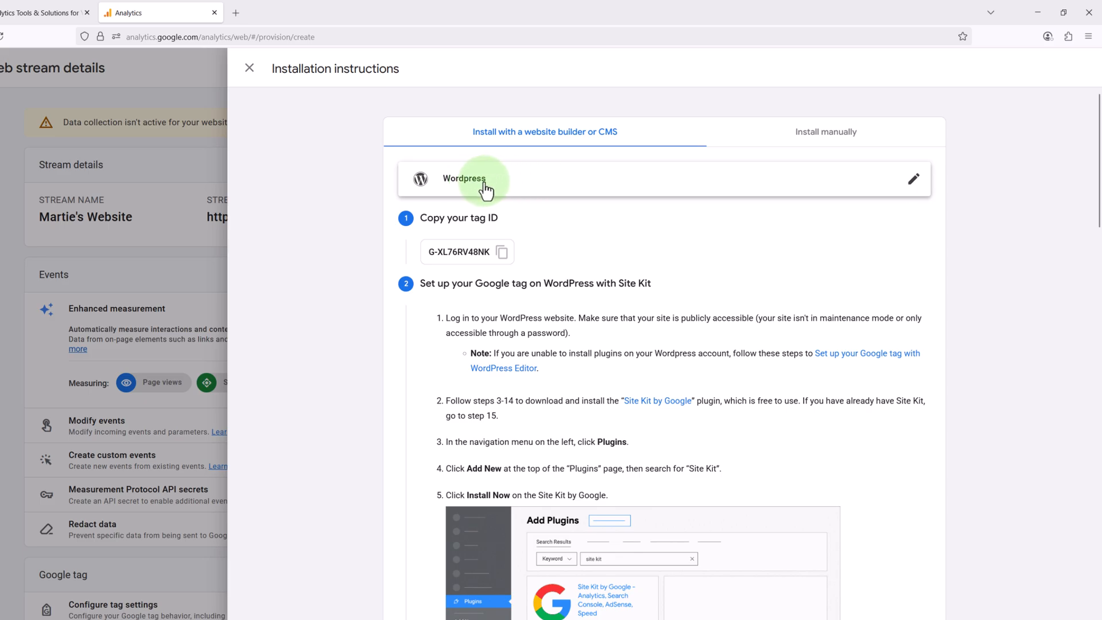
pyautogui.moveTo(650, 231)
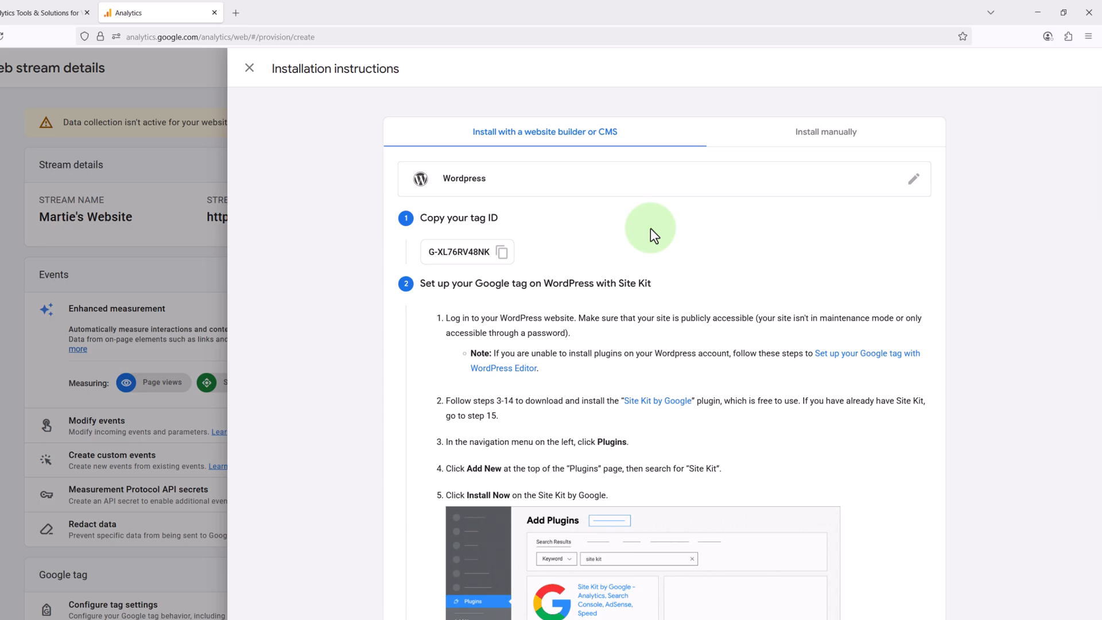
pyautogui.moveTo(563, 341)
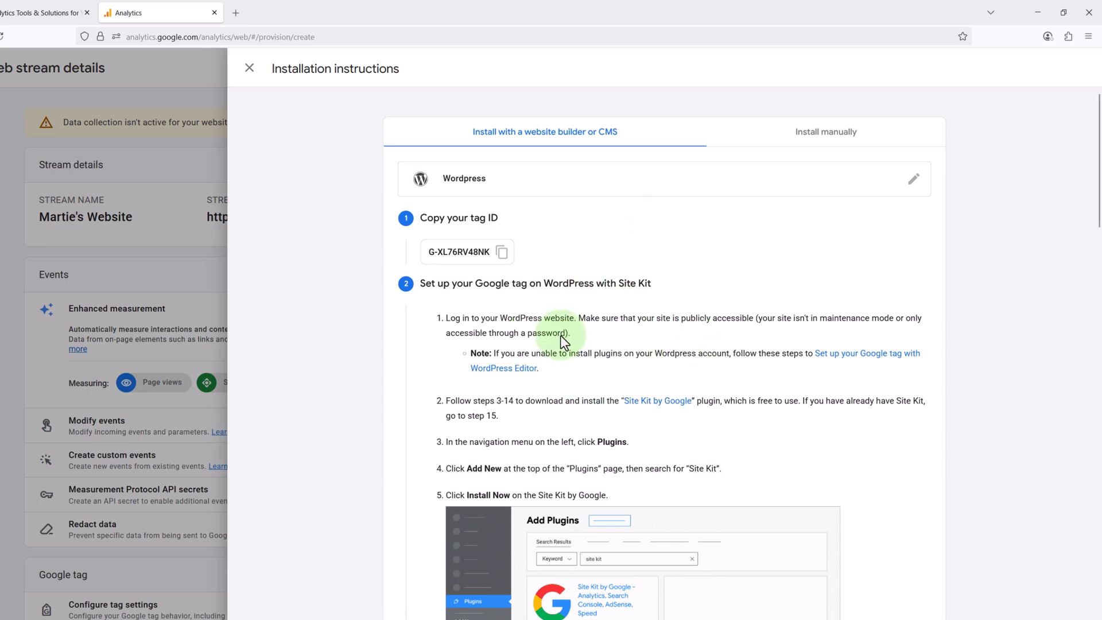
pyautogui.moveTo(630, 308)
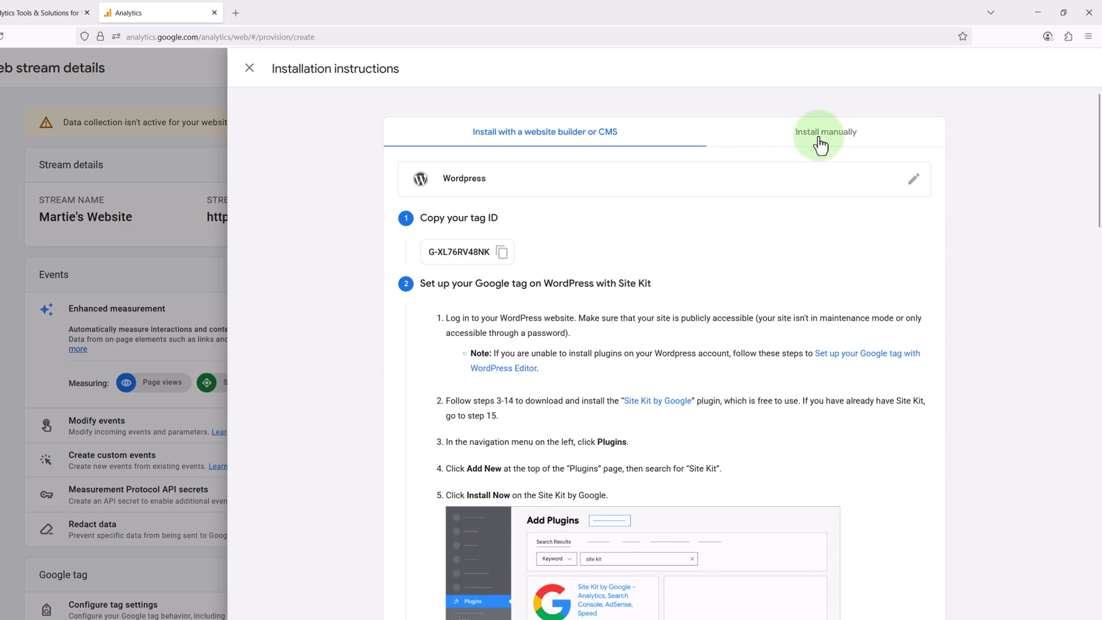
pyautogui.click(826, 132)
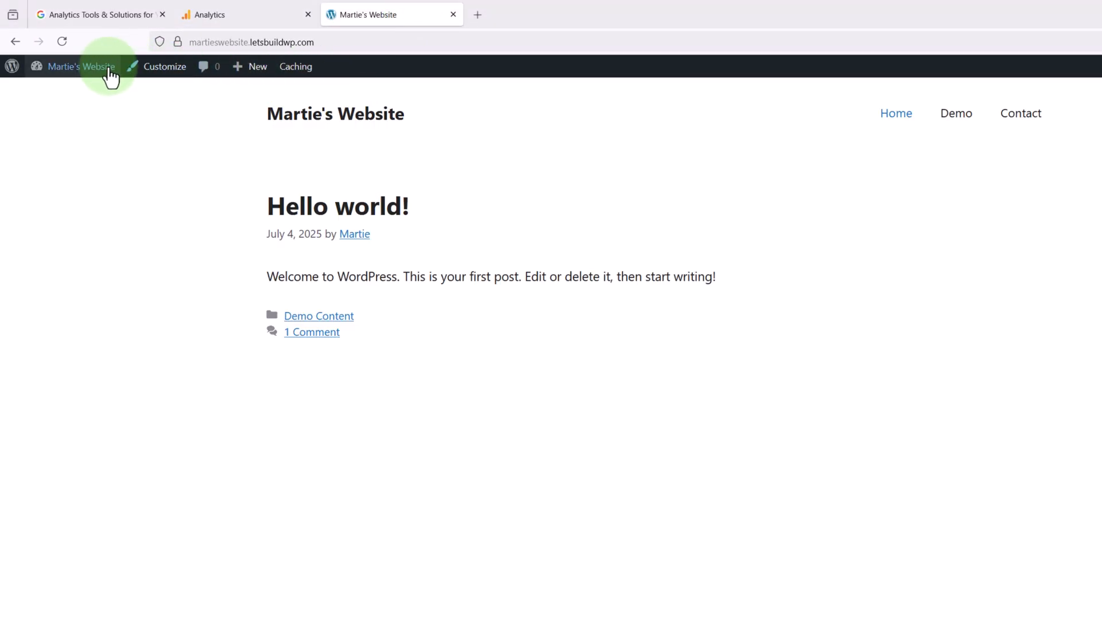
# From the WordPress admin, search new plugins for 'insert headers'
pyautogui.click(81, 66)
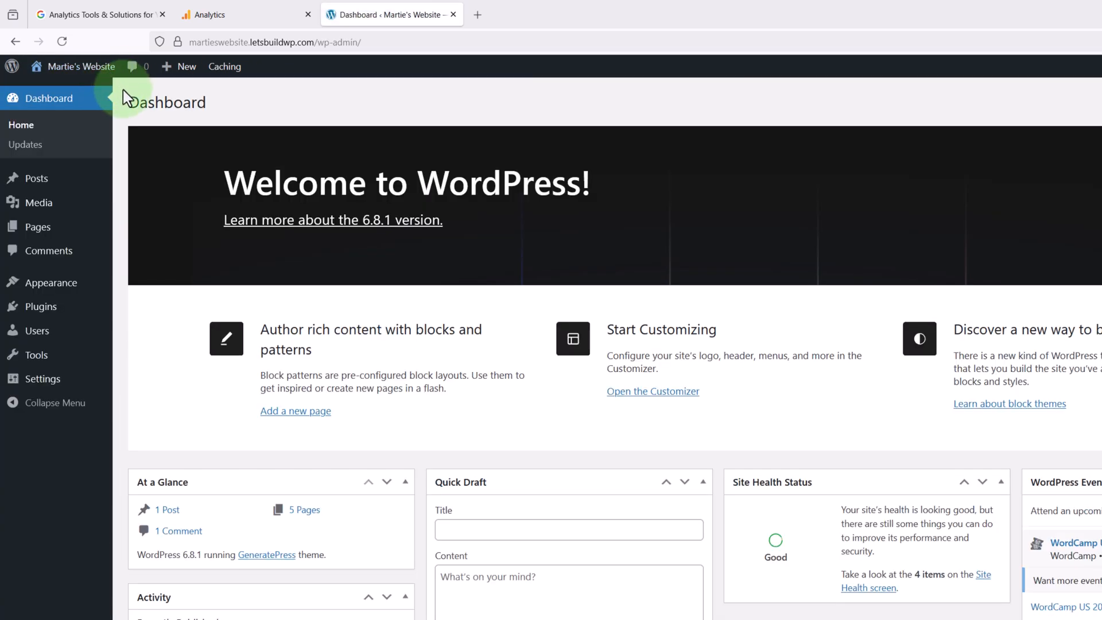
pyautogui.moveTo(40, 307)
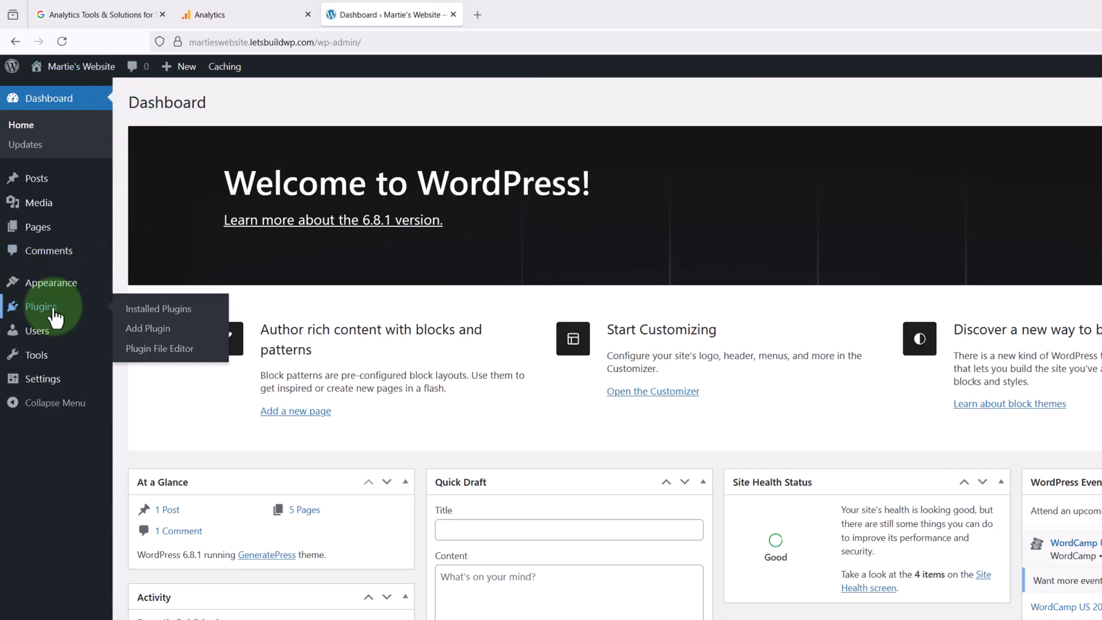
pyautogui.click(147, 328)
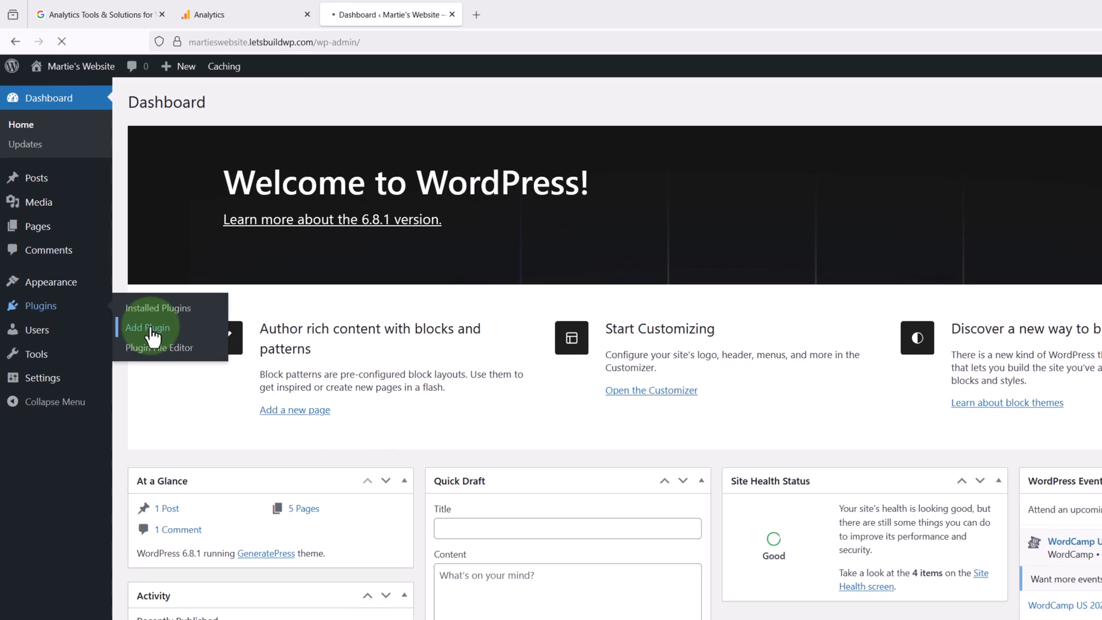
pyautogui.click(148, 328)
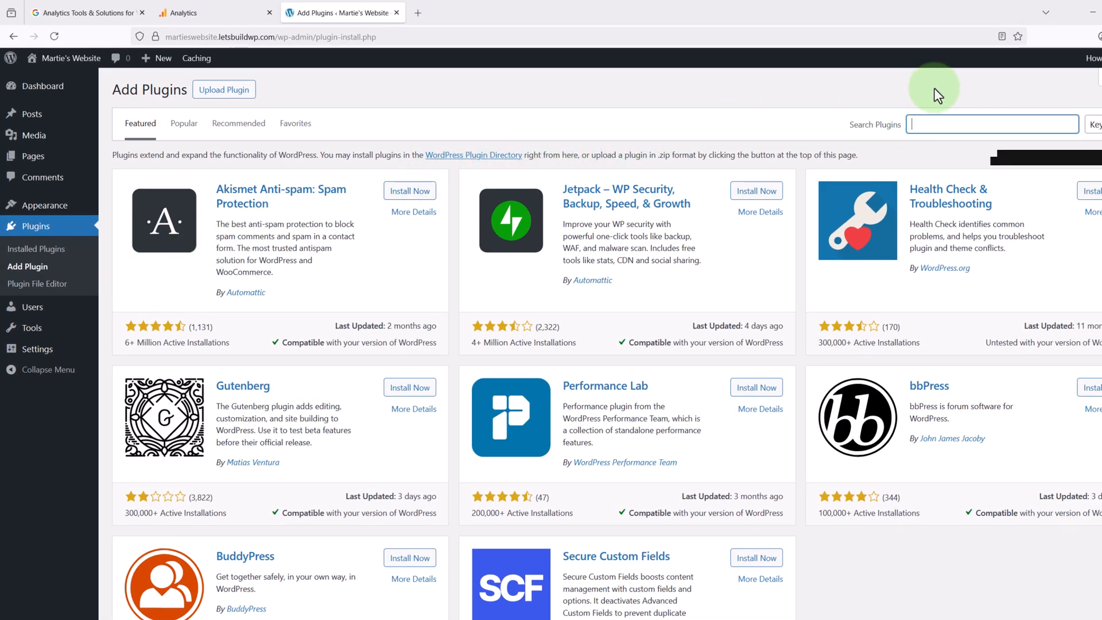
pyautogui.write('insert h')
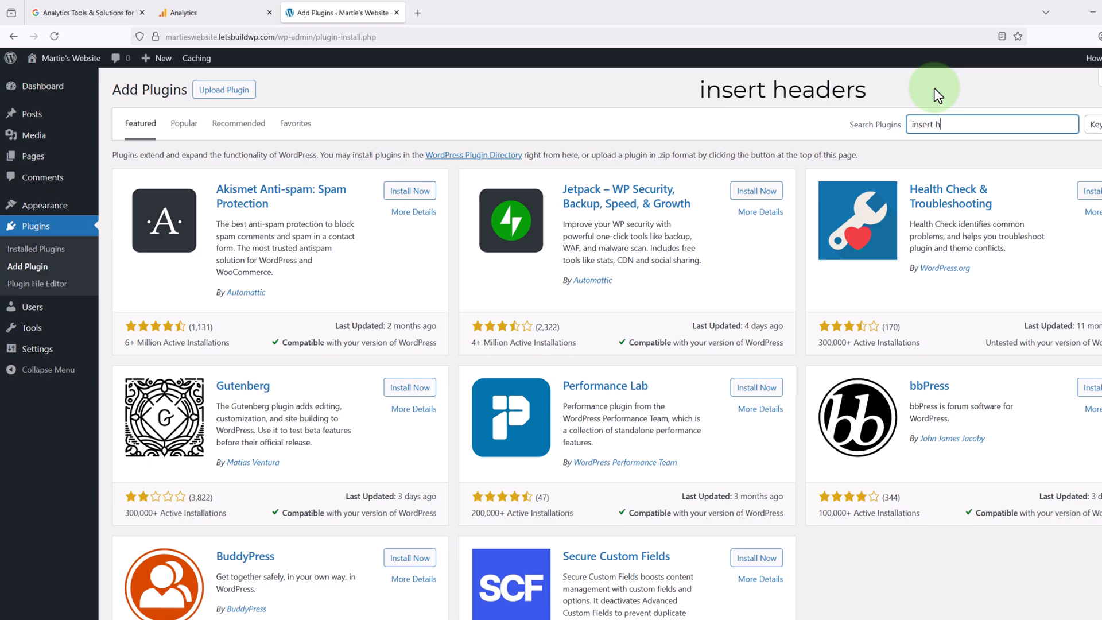
pyautogui.write('eaders')
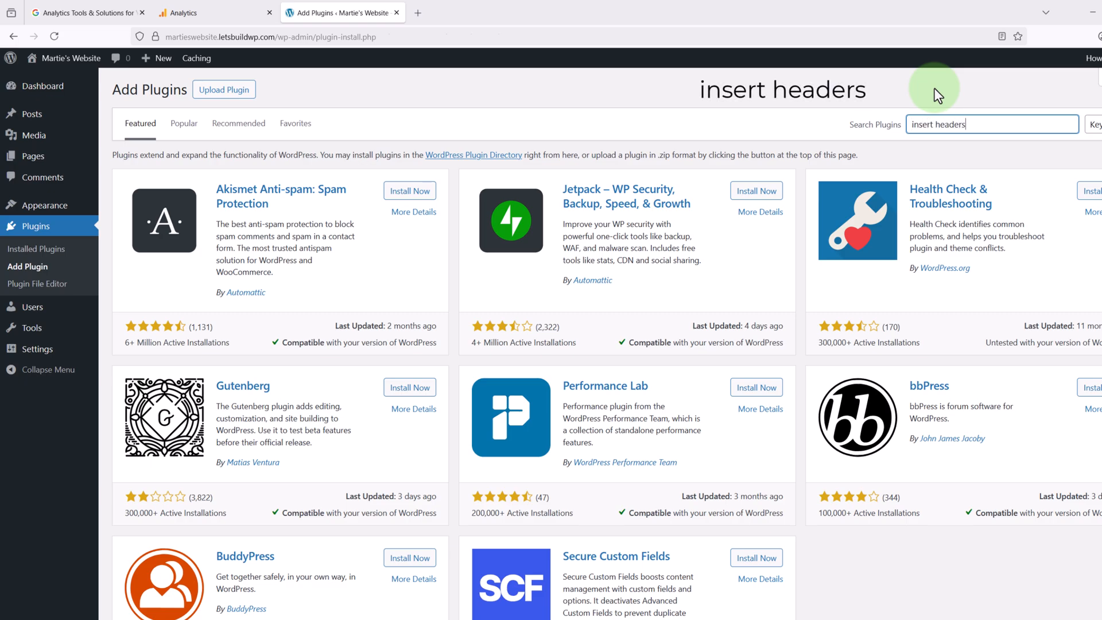
pyautogui.press('Enter')
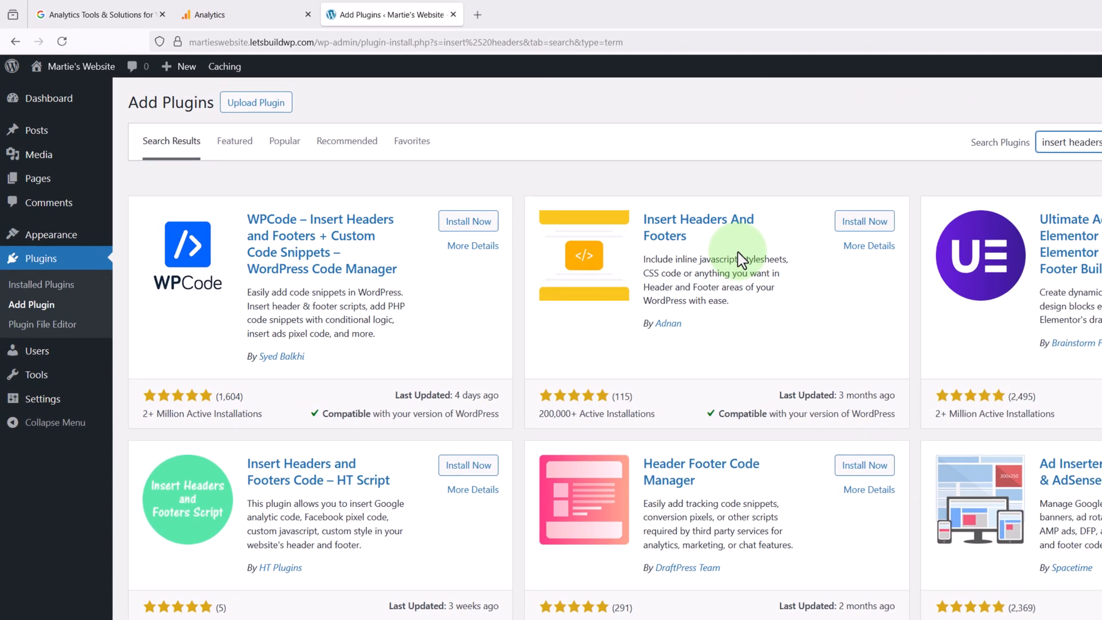
# Install and activate the Insert Headers And Footers plugin
pyautogui.click(864, 220)
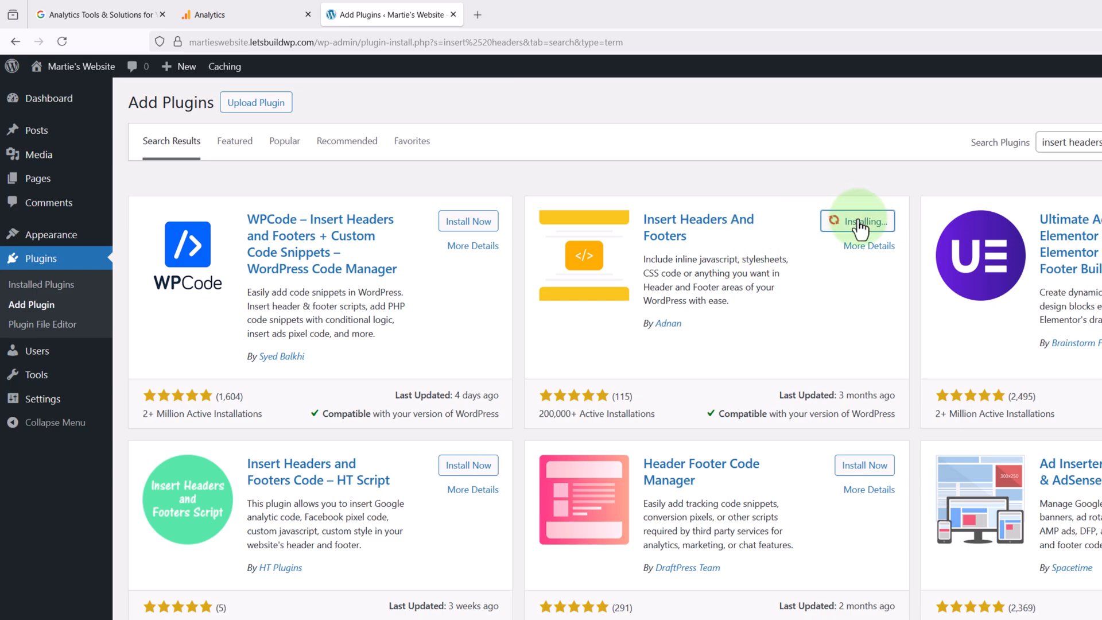
pyautogui.moveTo(821, 290)
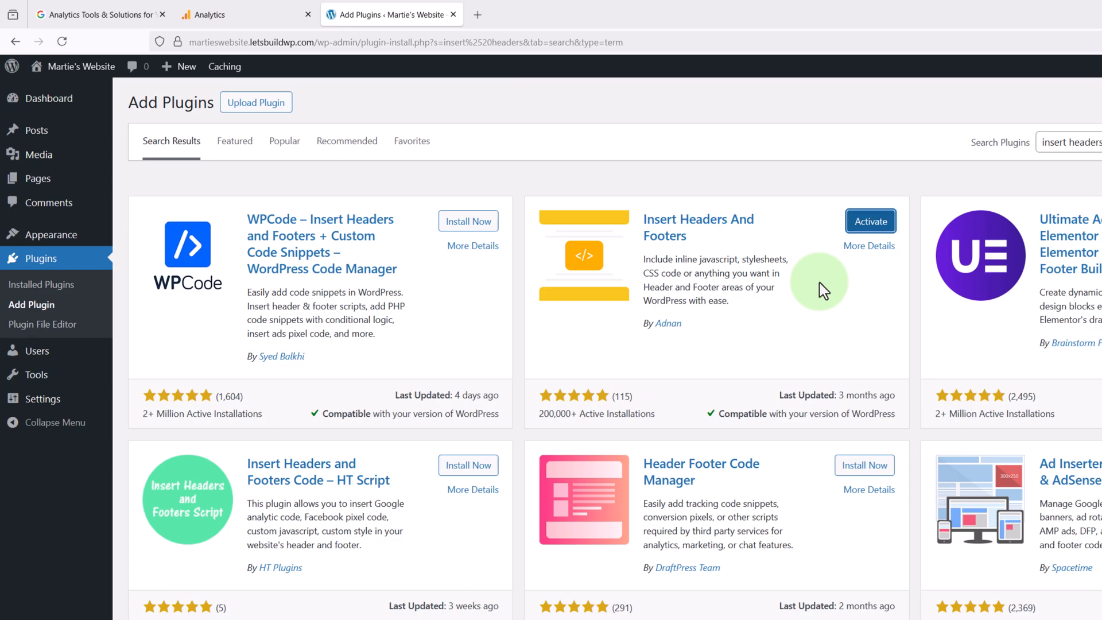
pyautogui.click(871, 220)
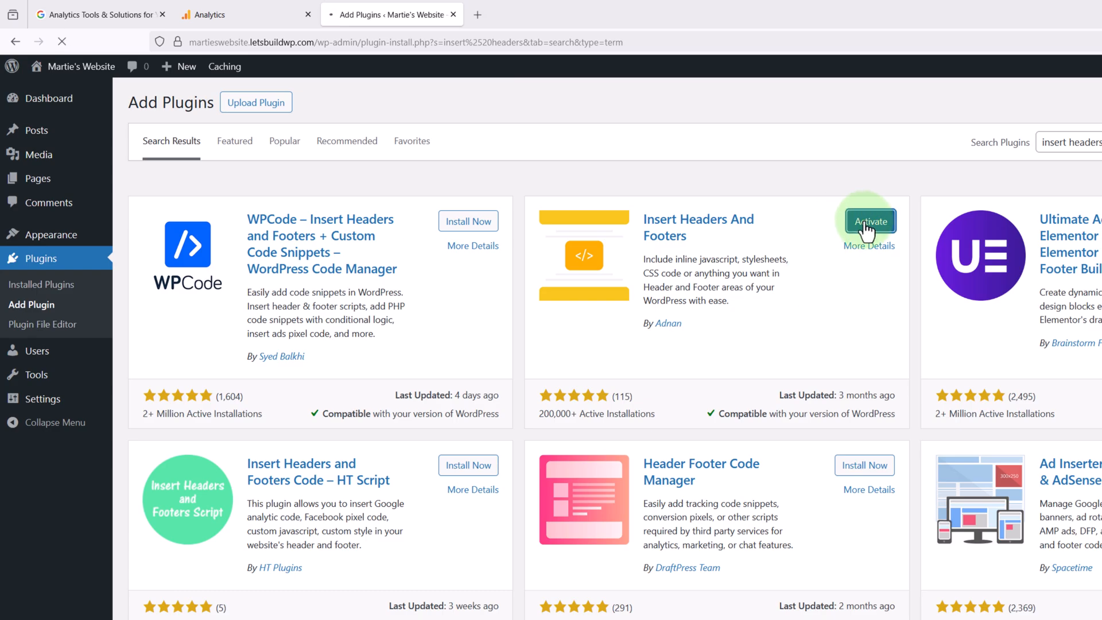
pyautogui.click(870, 220)
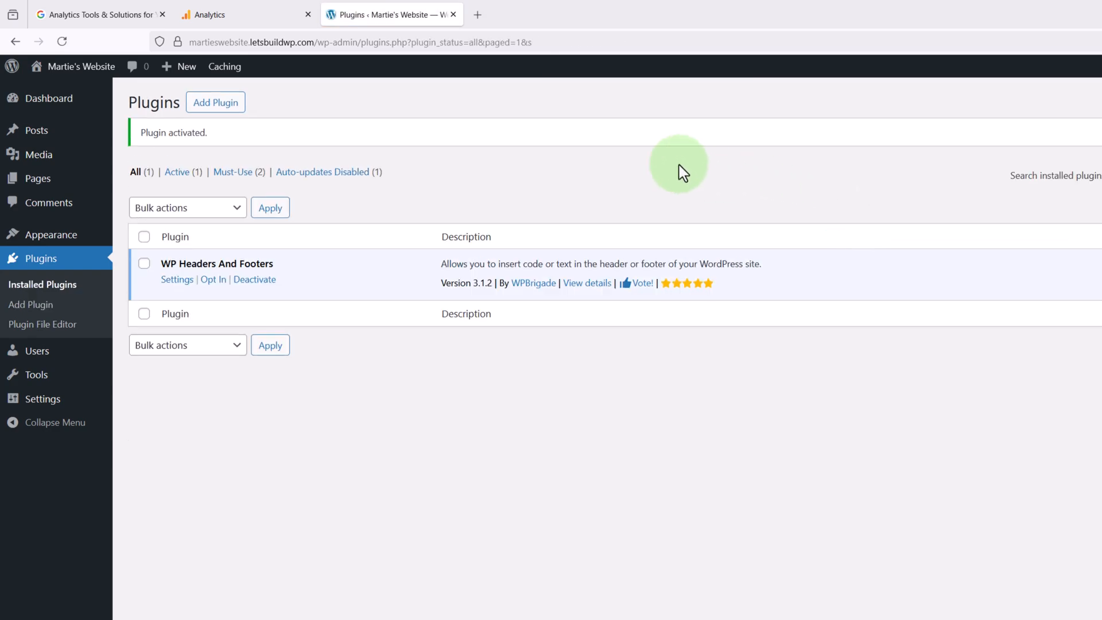
pyautogui.moveTo(369, 237)
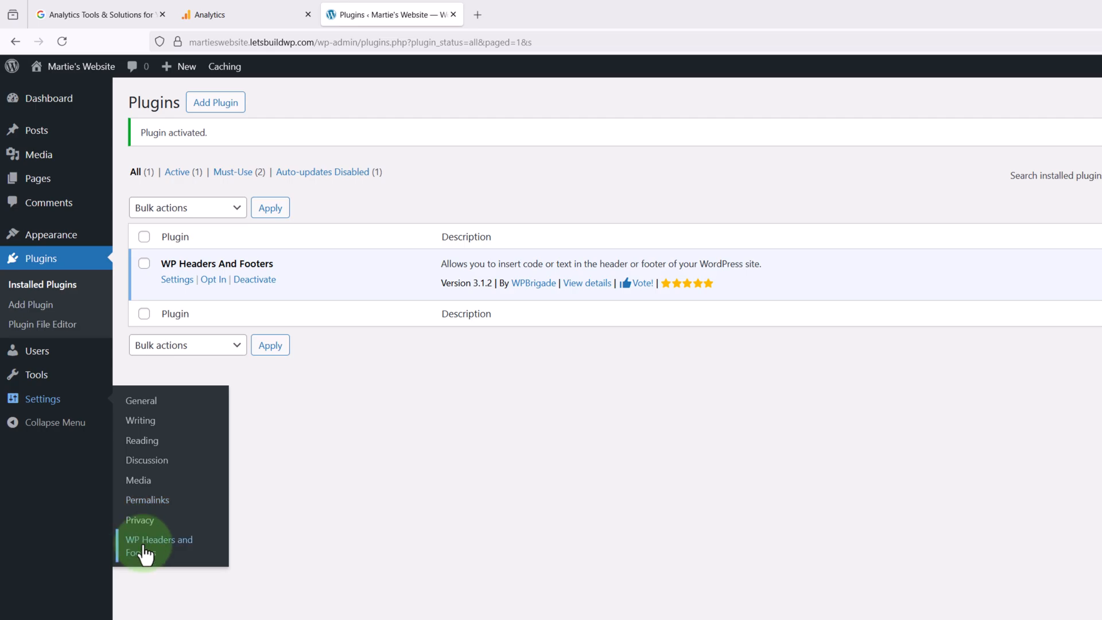
# Open Settings > WP Headers and Footers and scroll through the empty header, body and footer script boxes
pyautogui.click(159, 545)
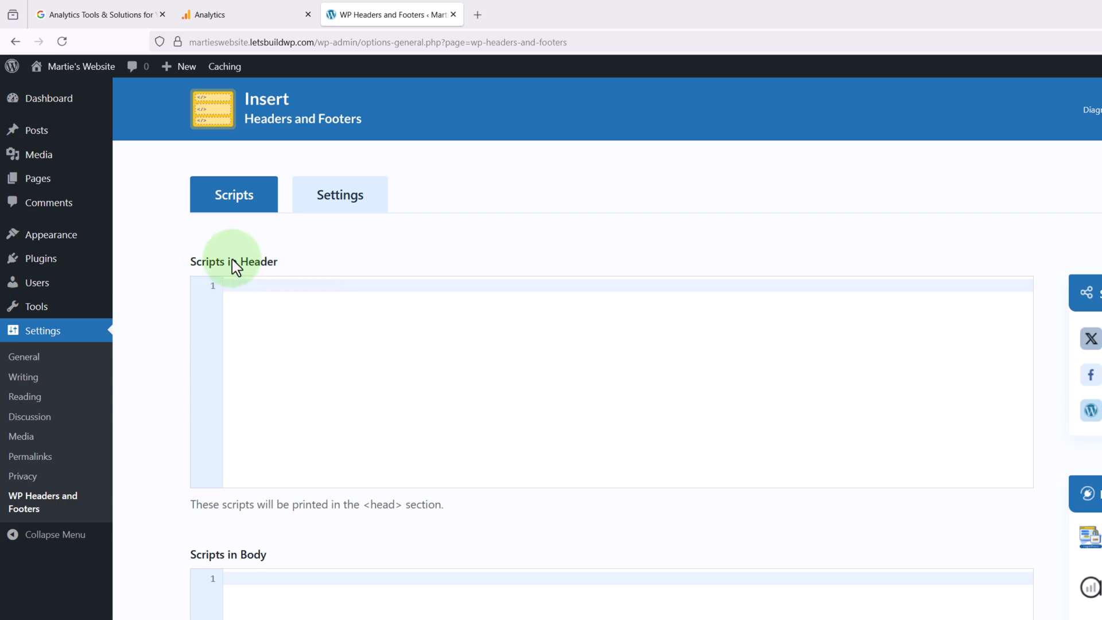
pyautogui.scroll(-3)
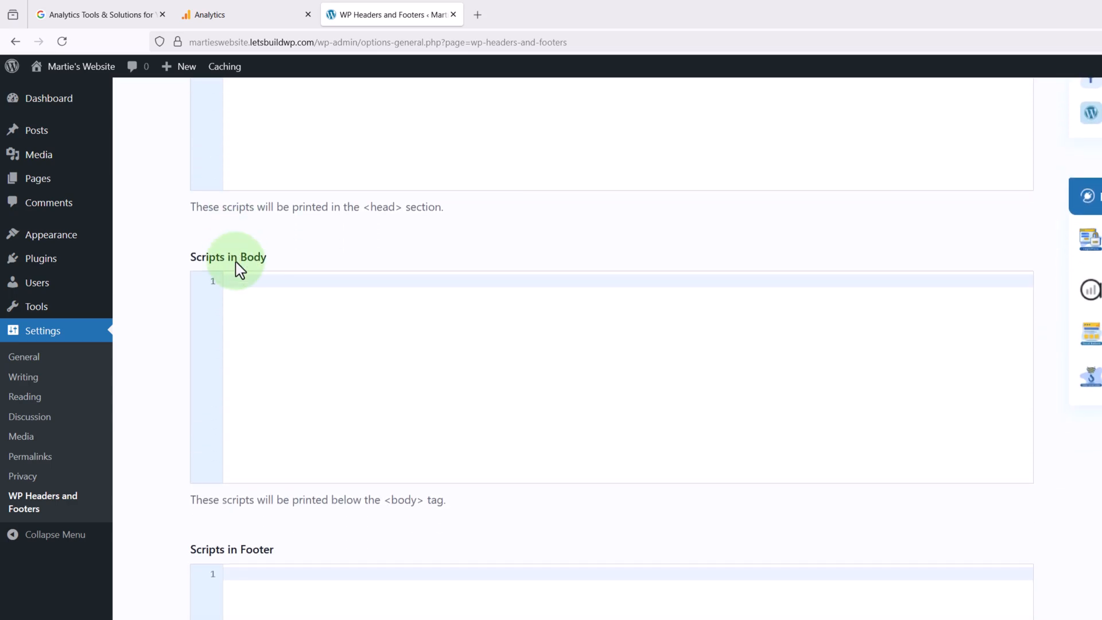
pyautogui.scroll(-3)
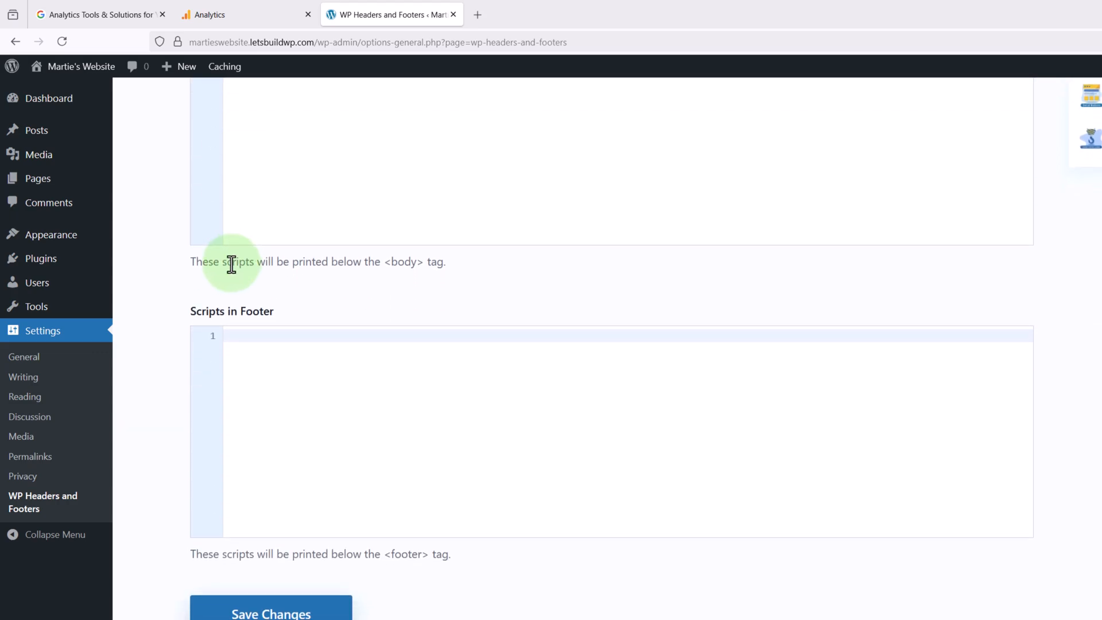
pyautogui.moveTo(244, 316)
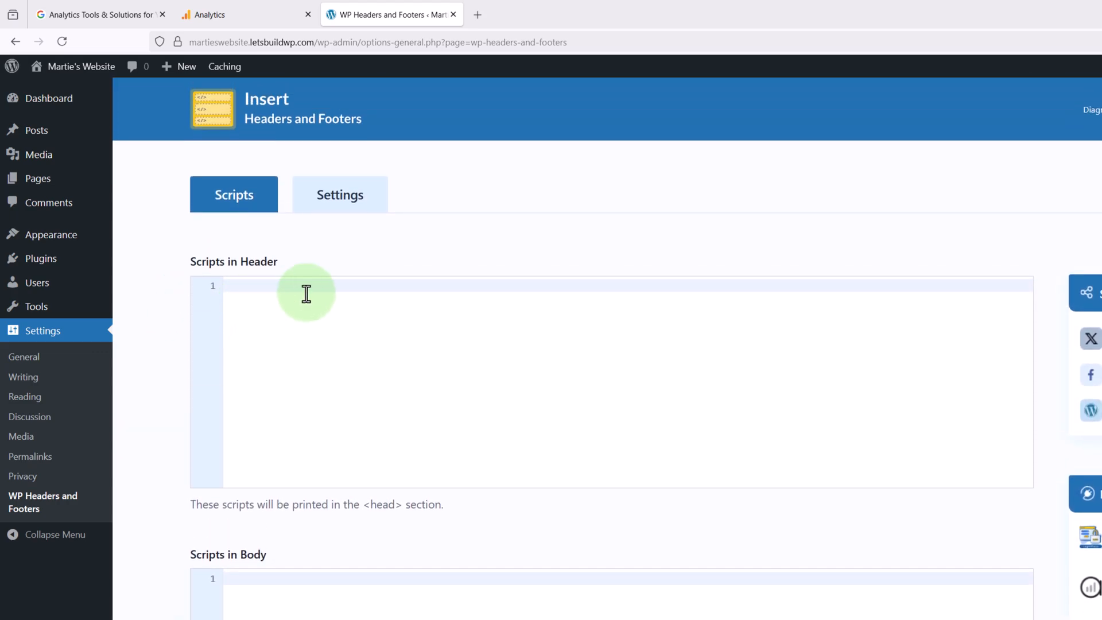
pyautogui.moveTo(320, 341)
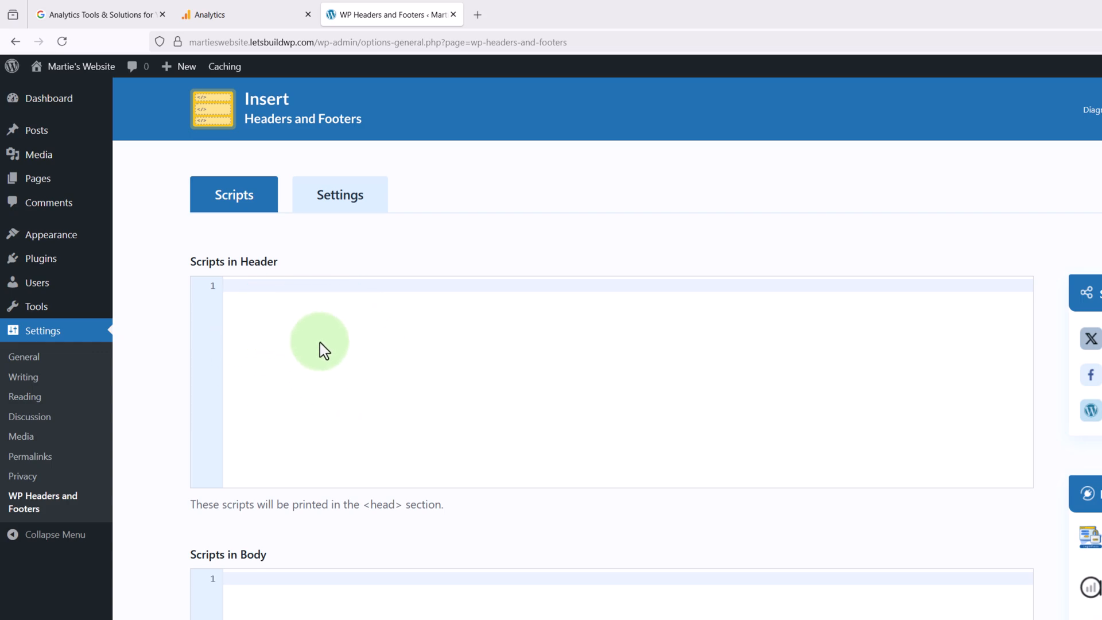
pyautogui.moveTo(282, 508)
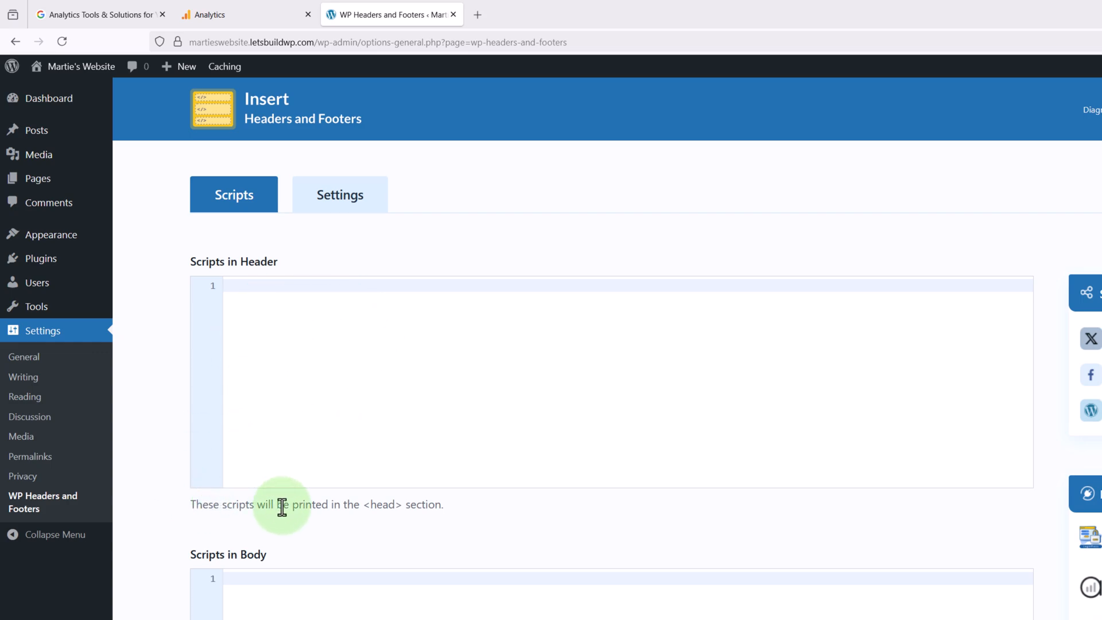
pyautogui.moveTo(316, 511)
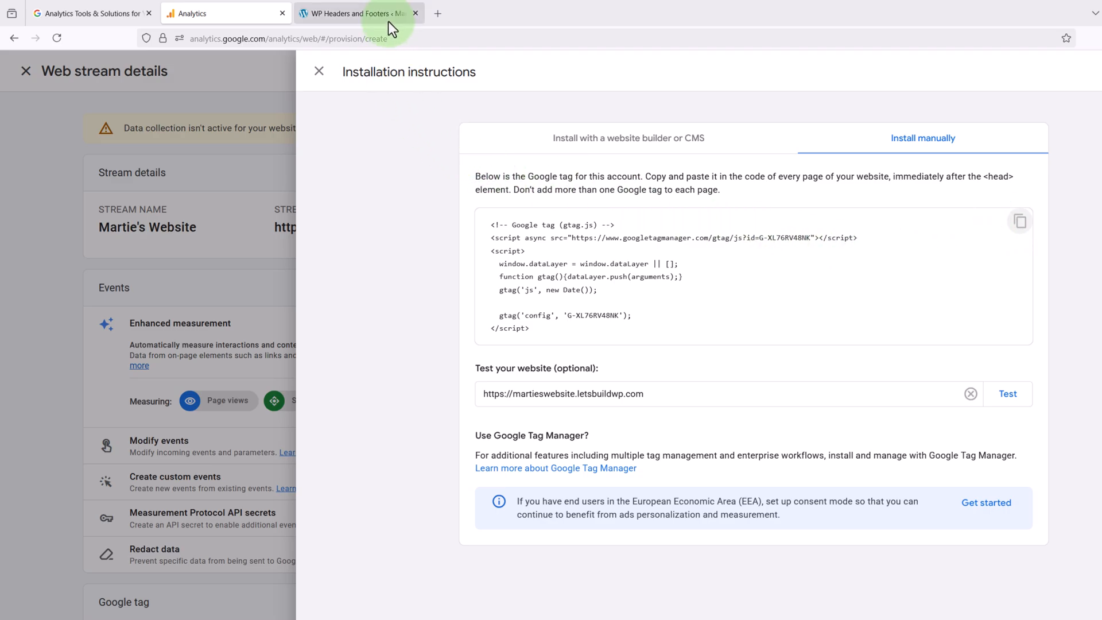
# Paste the gtag.js Google tag into Scripts in Header and save the changes
pyautogui.rightClick(290, 267)
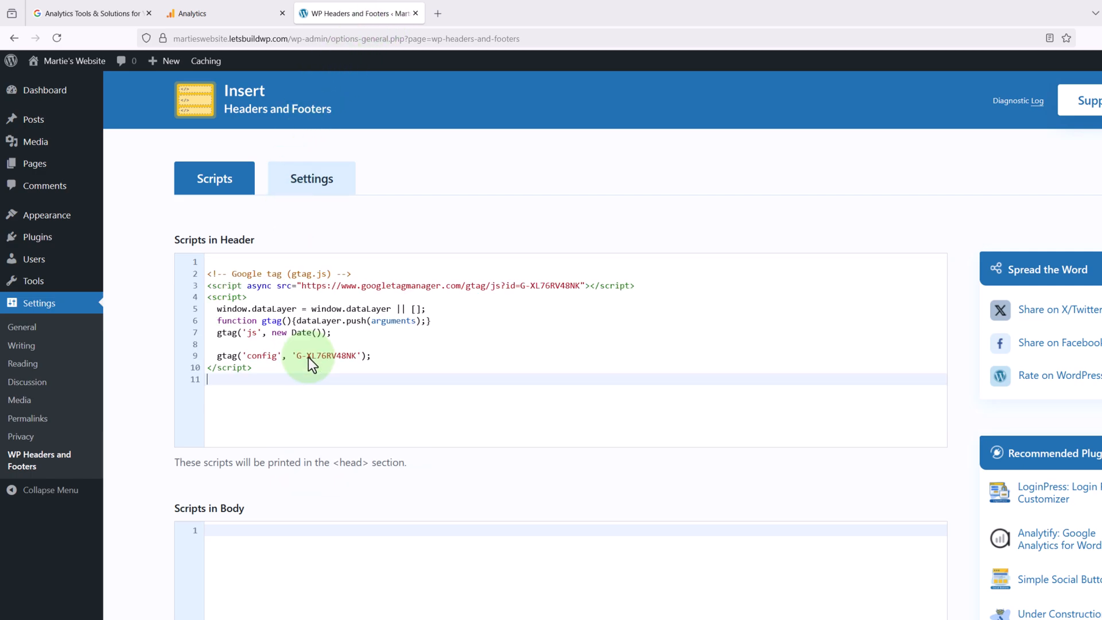
pyautogui.scroll(-3)
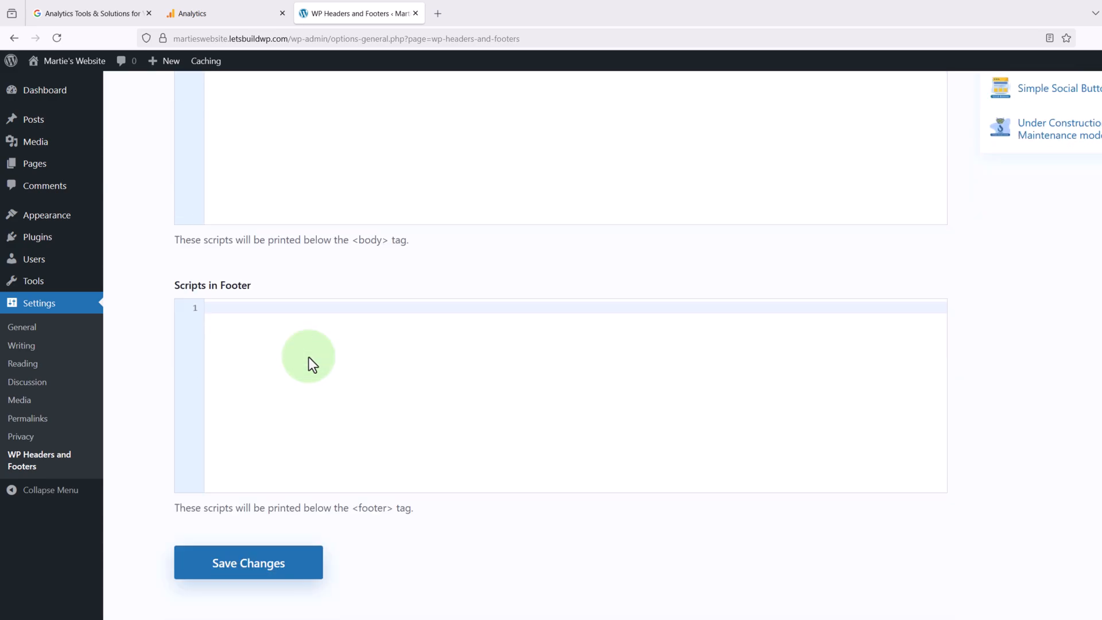
pyautogui.click(247, 563)
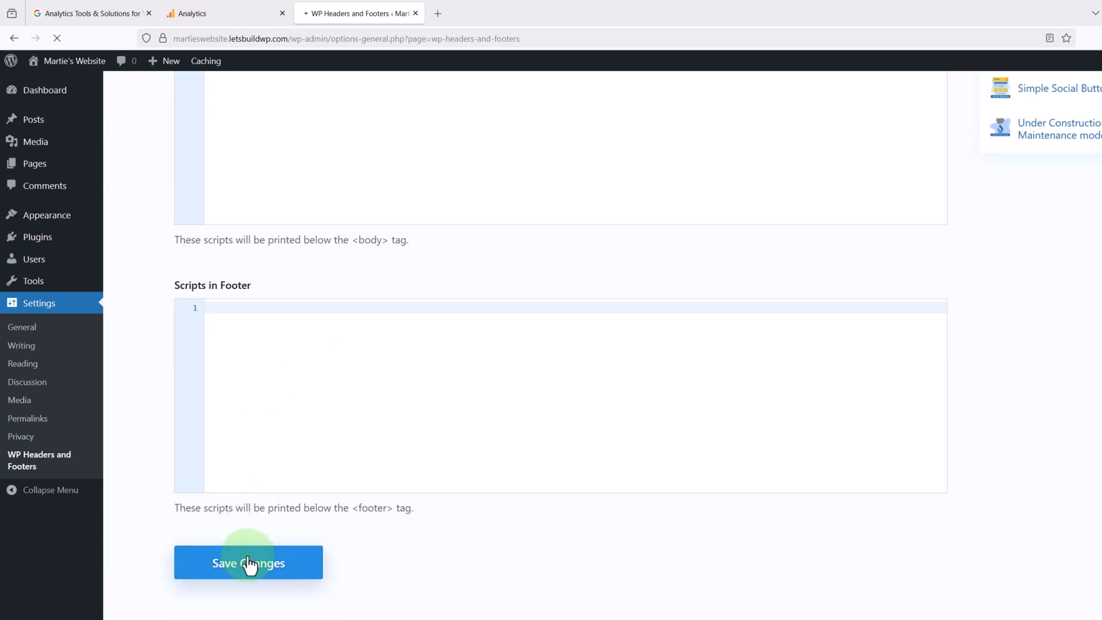
pyautogui.click(247, 563)
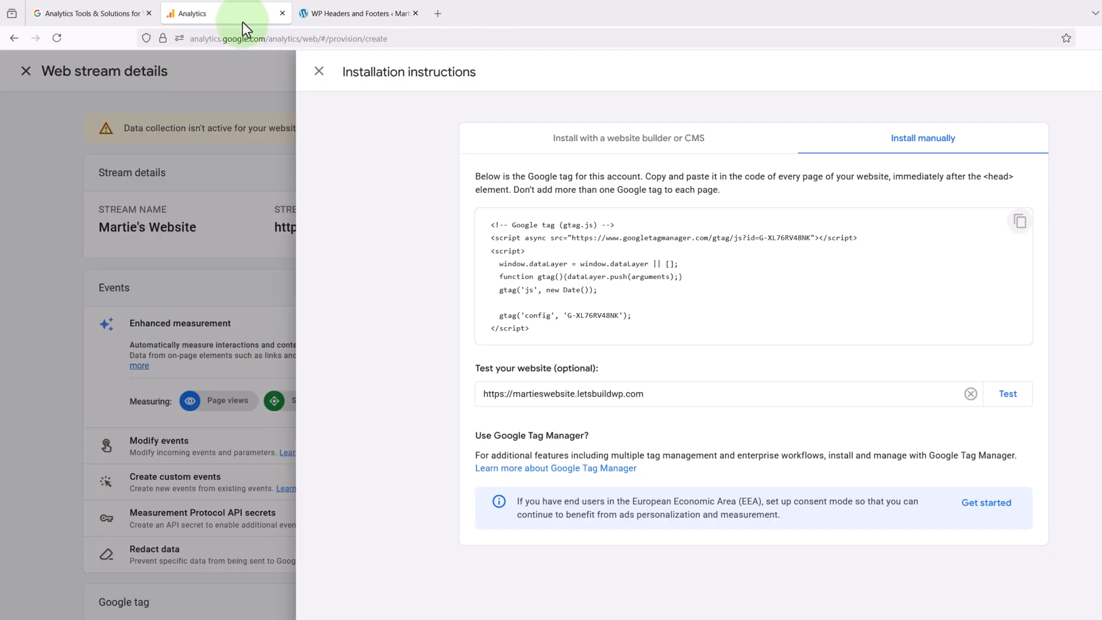
pyautogui.moveTo(583, 382)
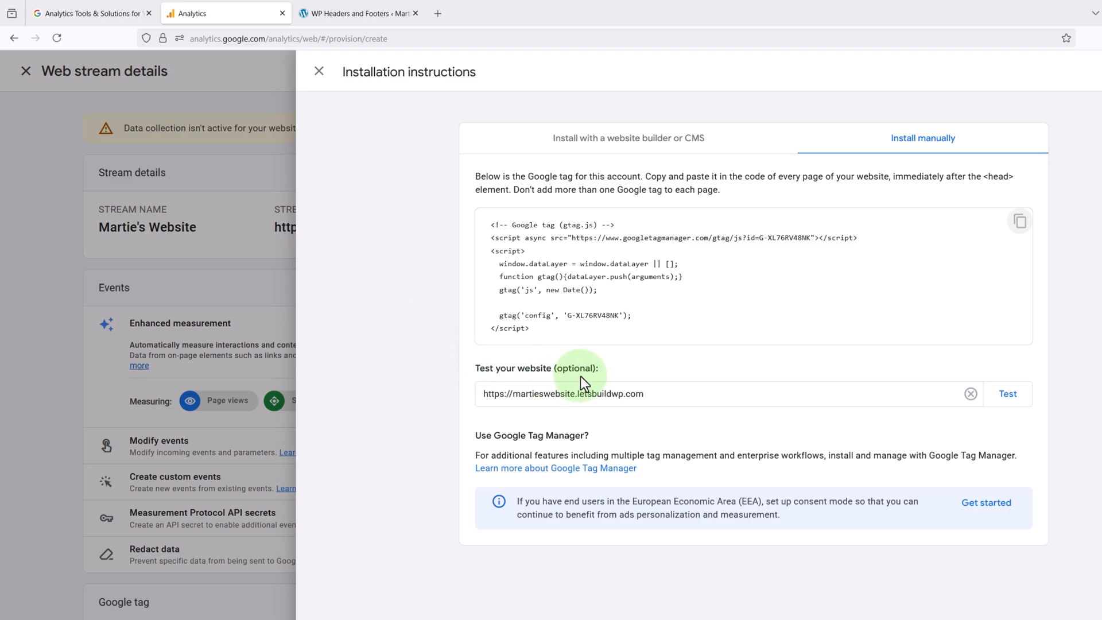
pyautogui.moveTo(527, 379)
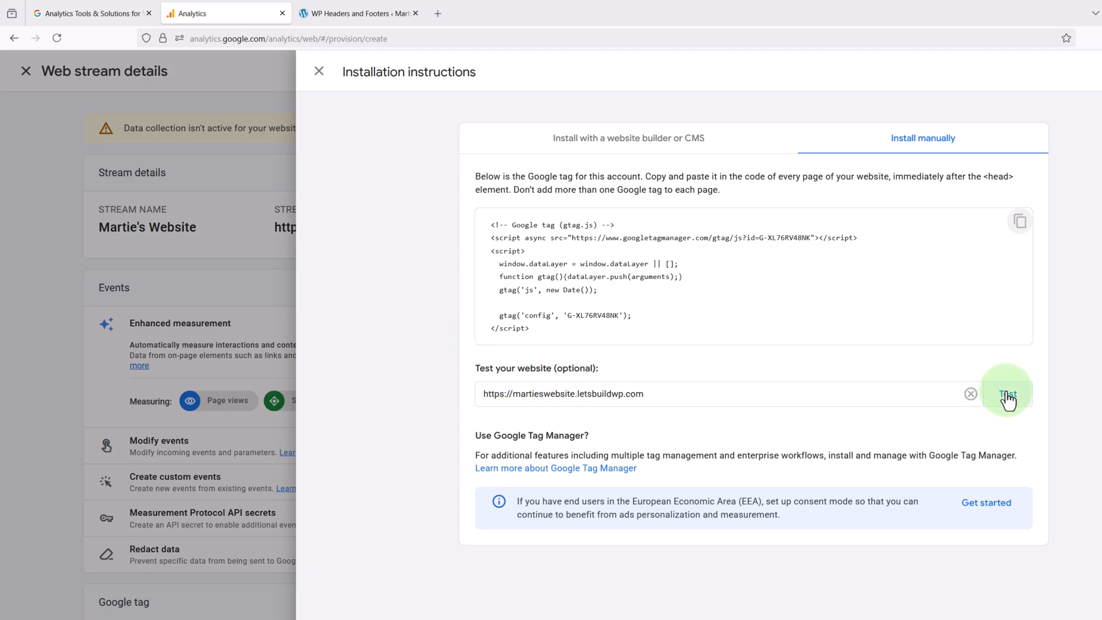
# Run the Google tag test on the website URL, then close Installation instructions and Web stream details
pyautogui.click(1006, 394)
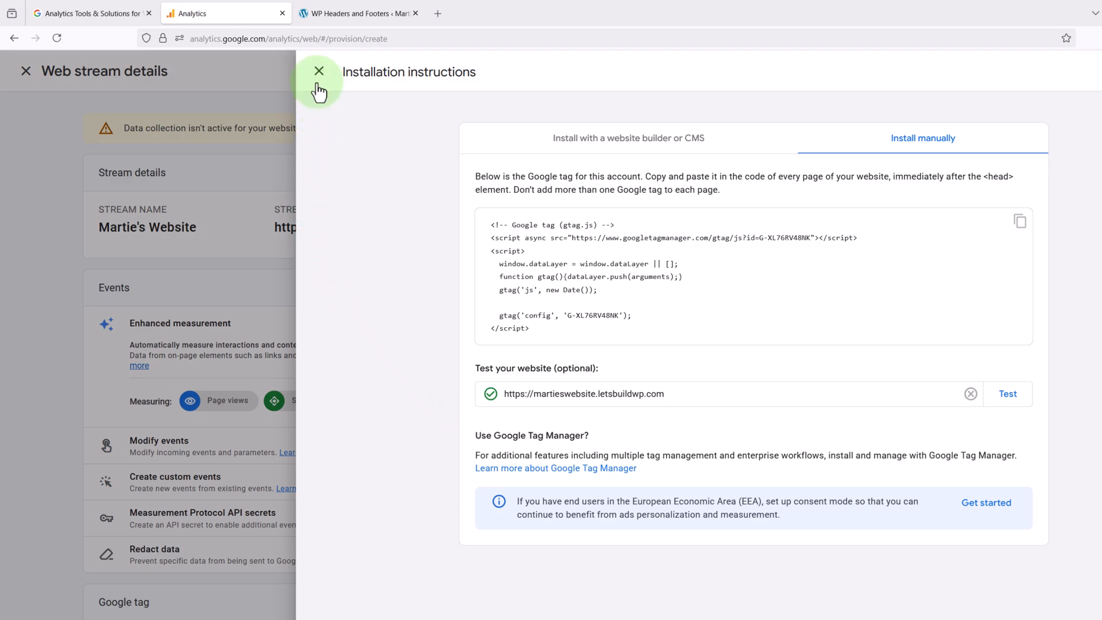
pyautogui.click(319, 71)
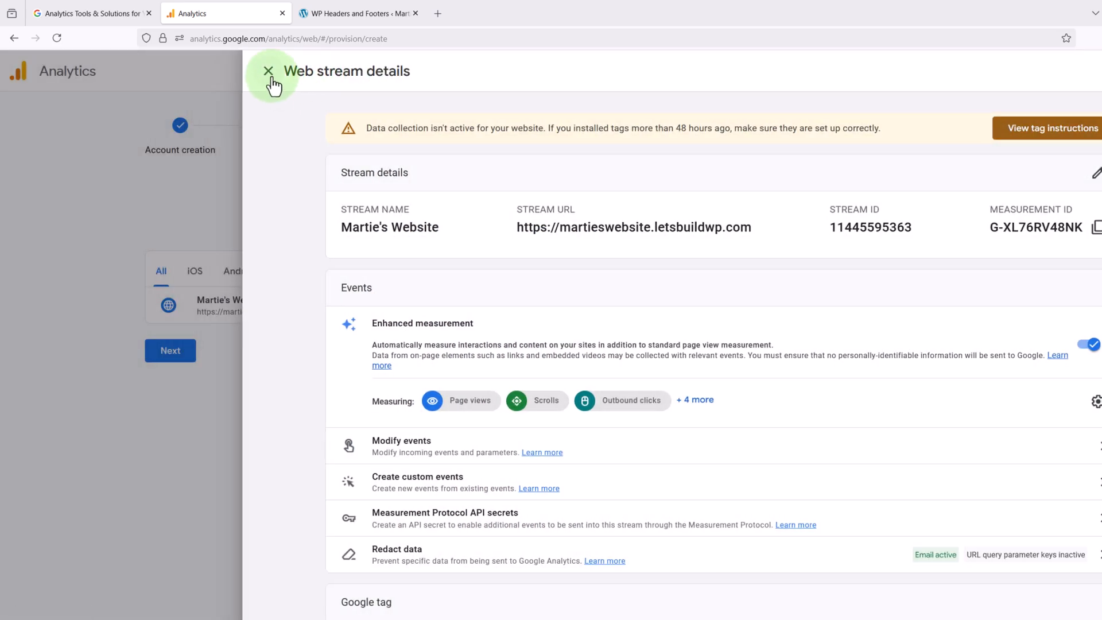
pyautogui.click(268, 72)
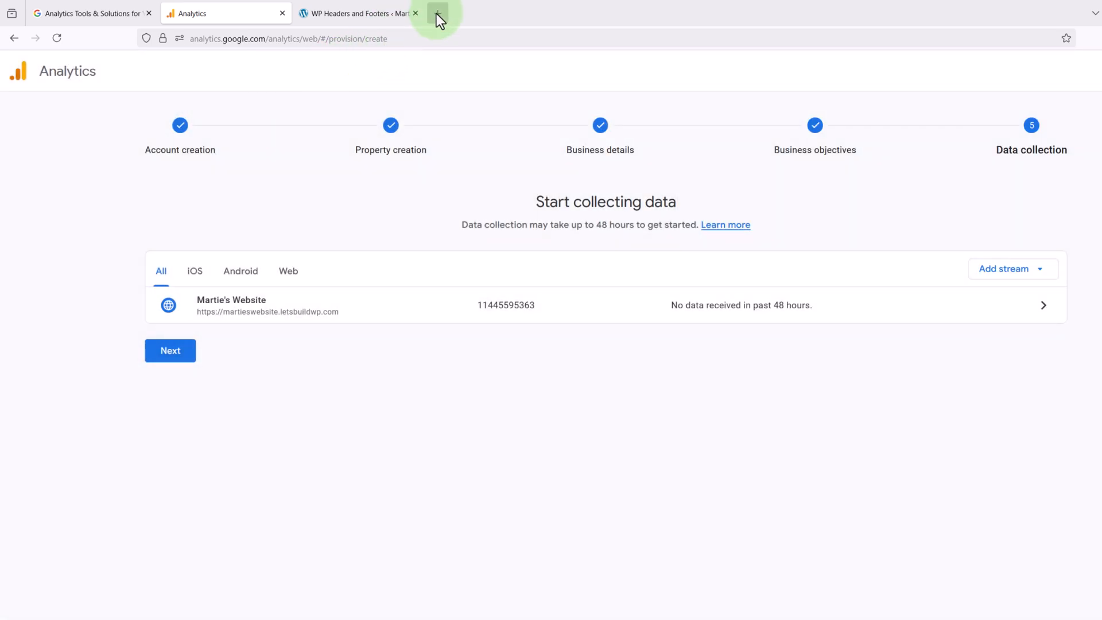
# In a new tab, go to google.com/analytics, sign in, and open Reports
pyautogui.click(436, 13)
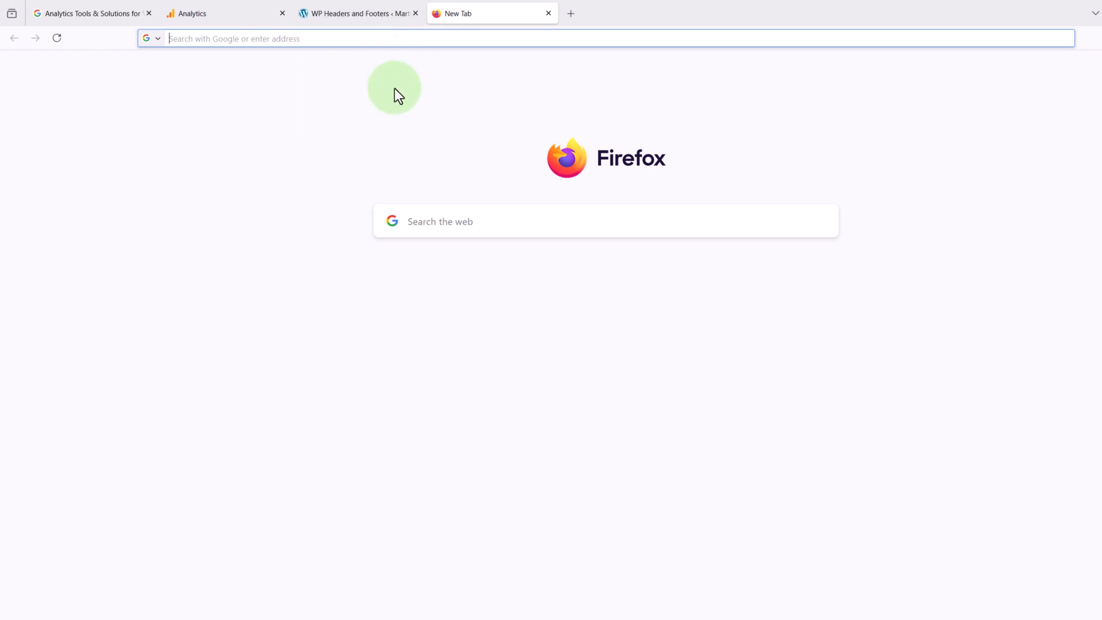
pyautogui.write('google.com/')
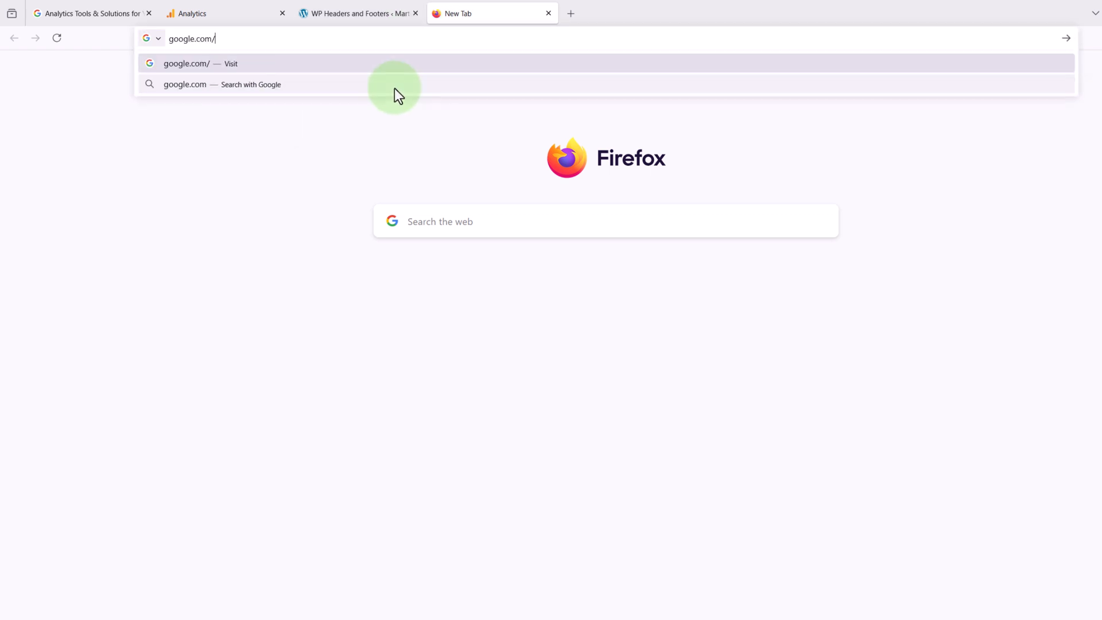
pyautogui.write('analytics/')
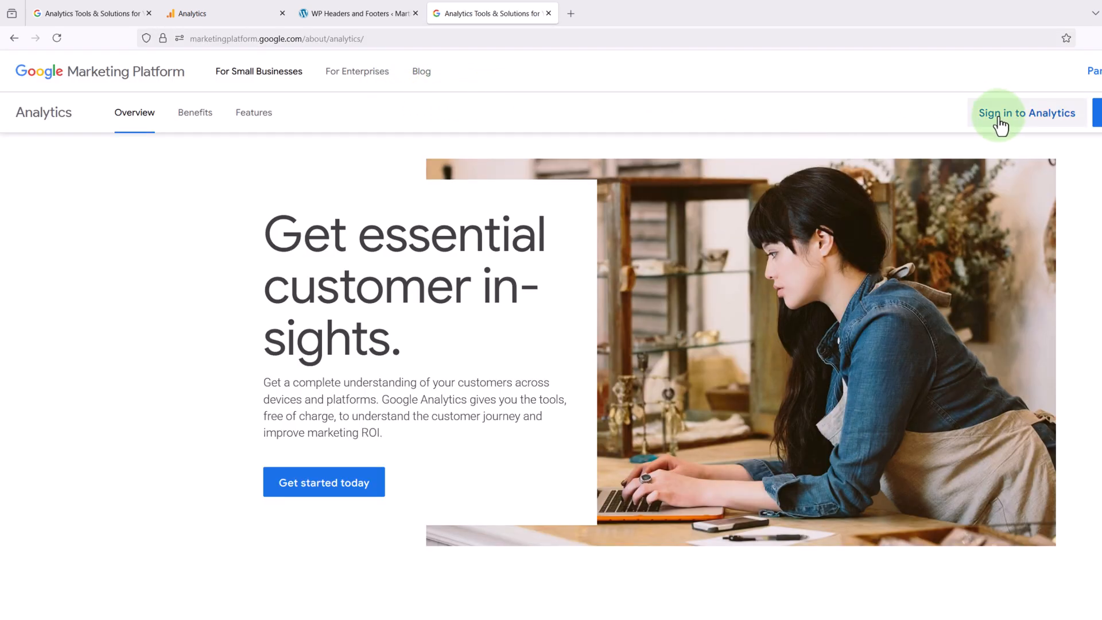
pyautogui.click(1027, 113)
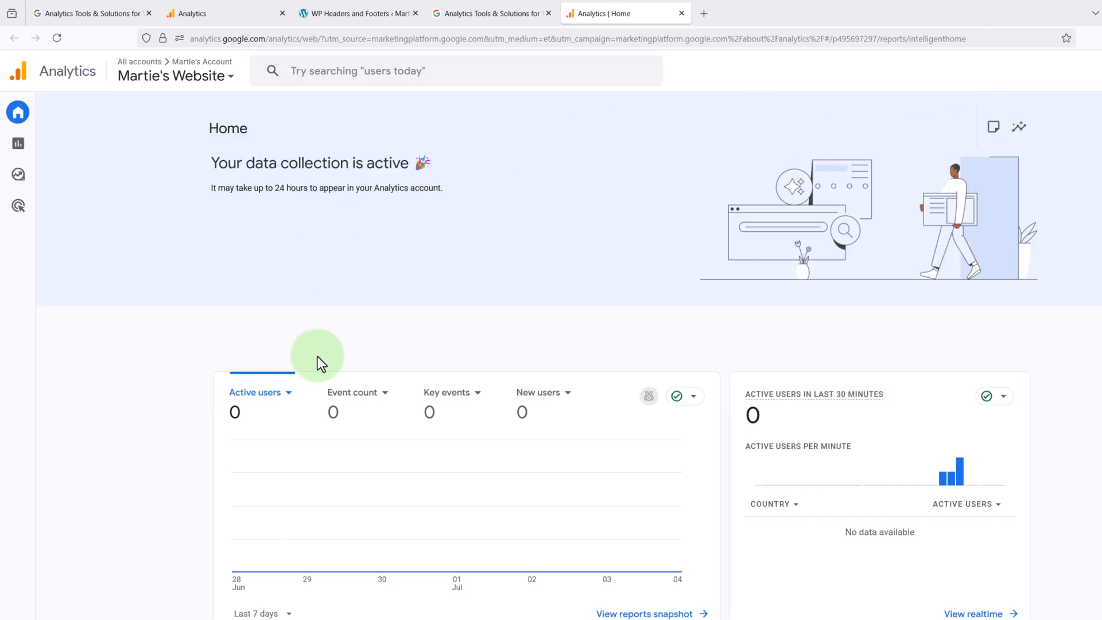
pyautogui.moveTo(448, 294)
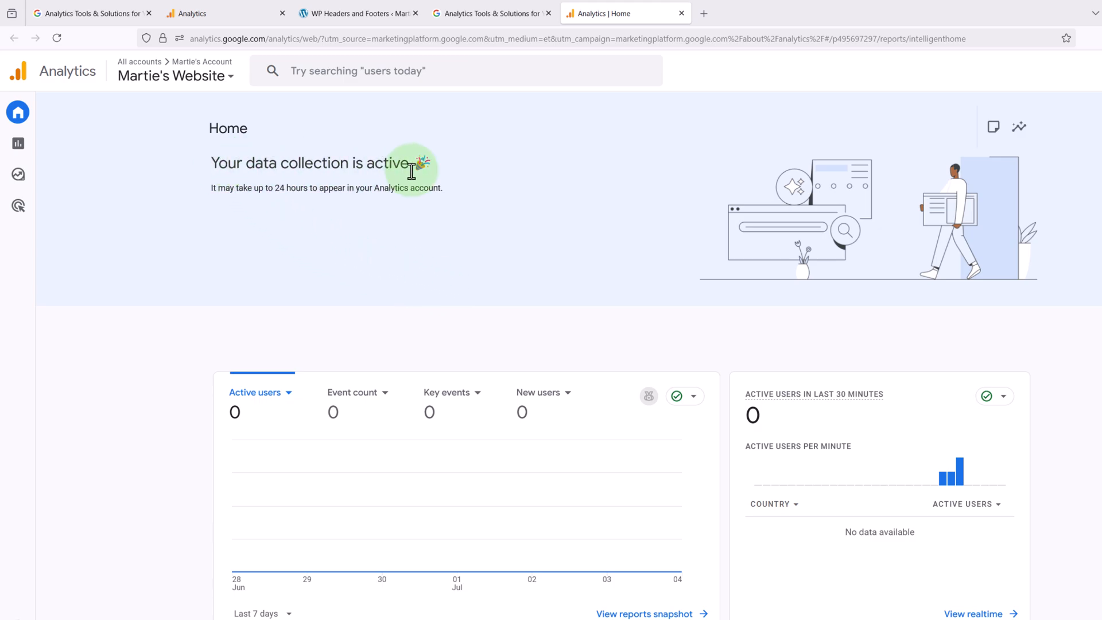
pyautogui.moveTo(266, 191)
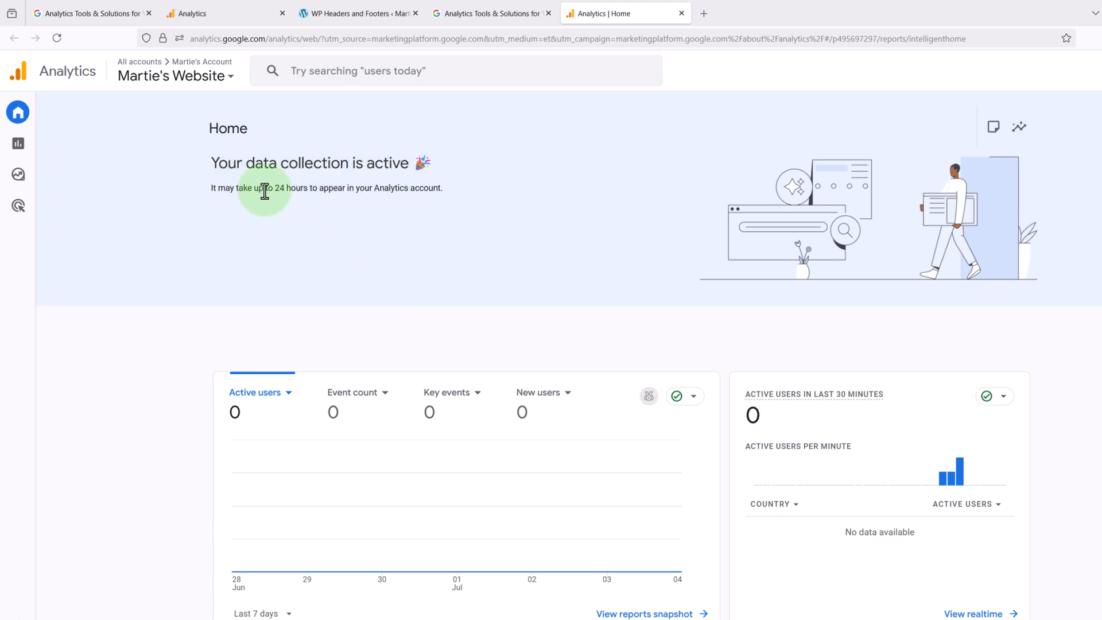
pyautogui.moveTo(359, 188)
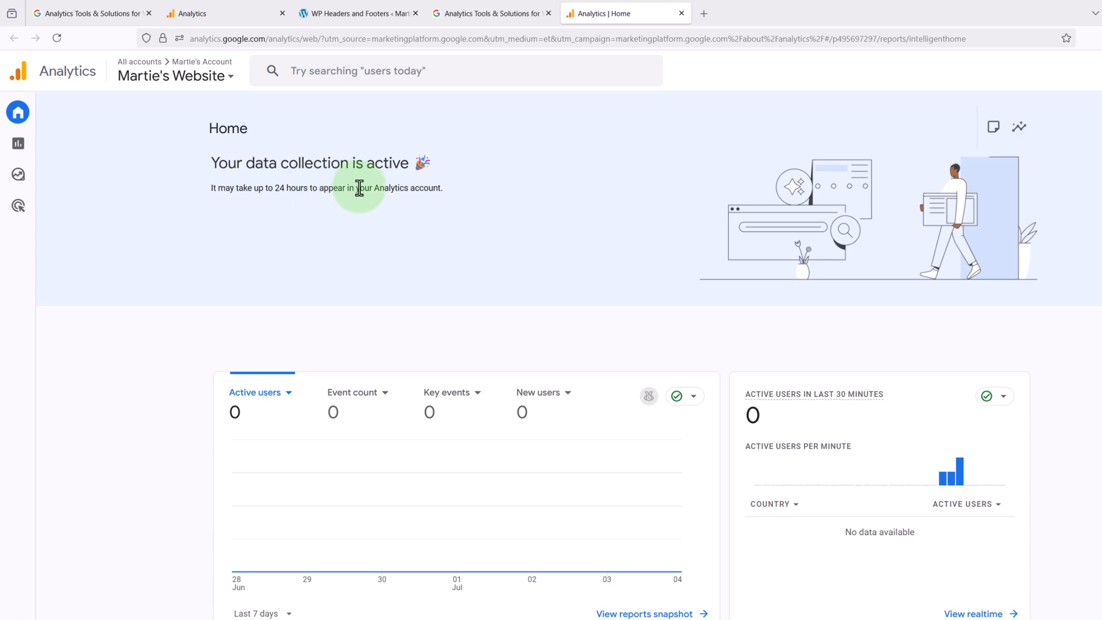
pyautogui.moveTo(454, 252)
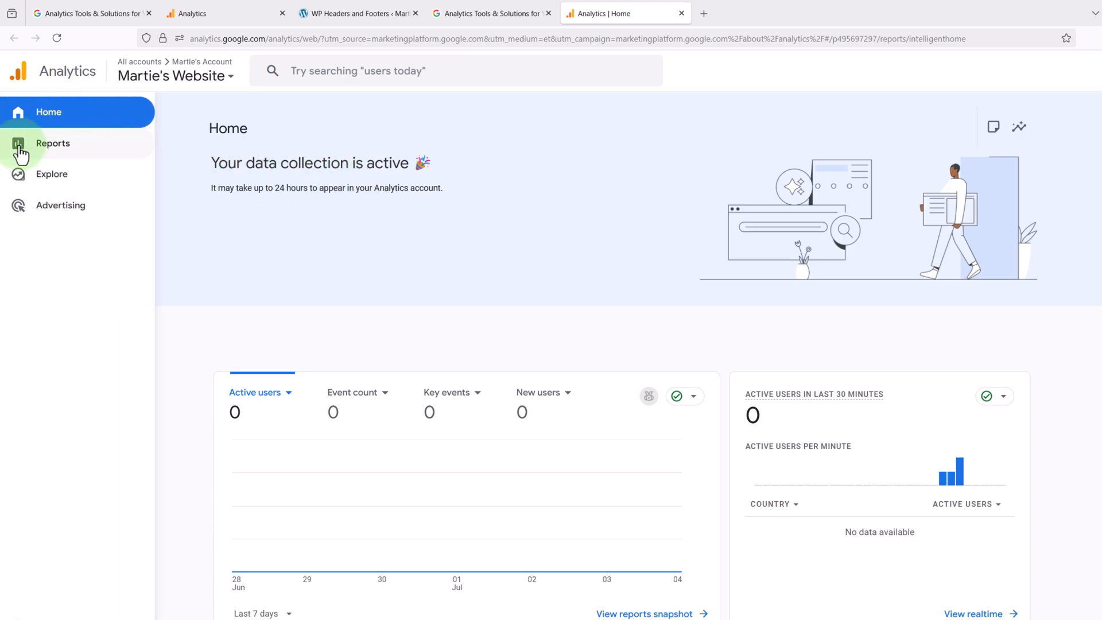
pyautogui.click(53, 144)
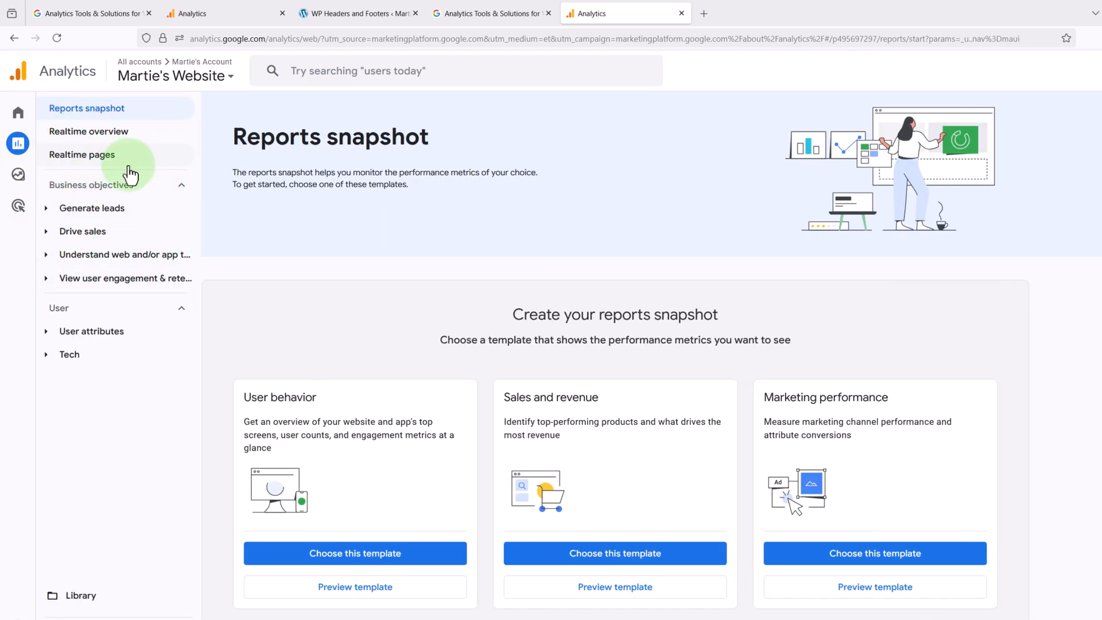
pyautogui.moveTo(213, 258)
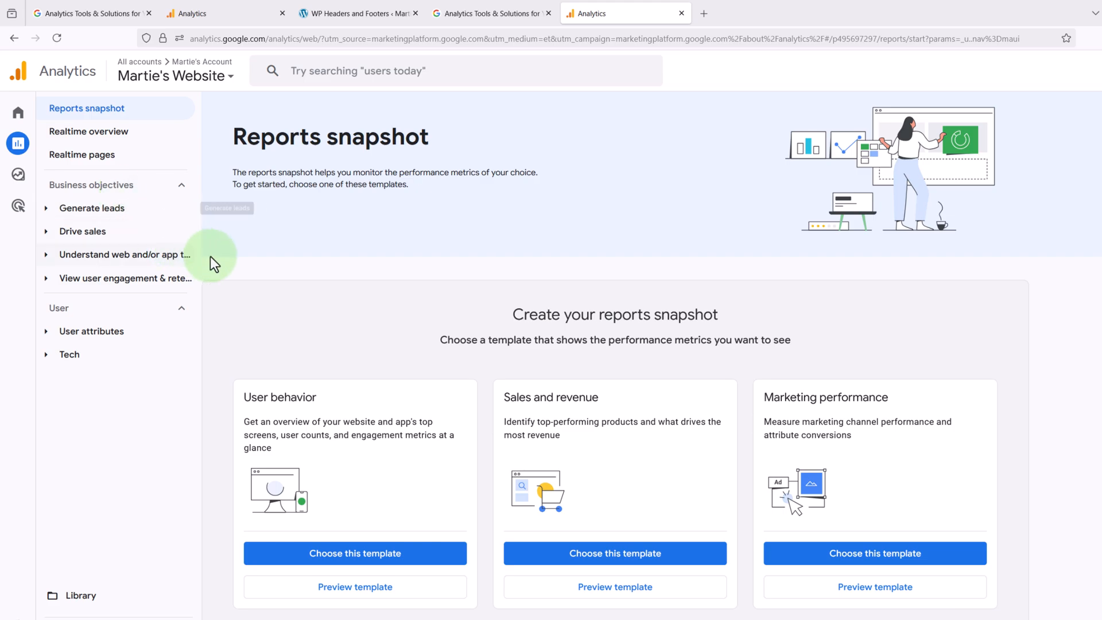
pyautogui.moveTo(326, 282)
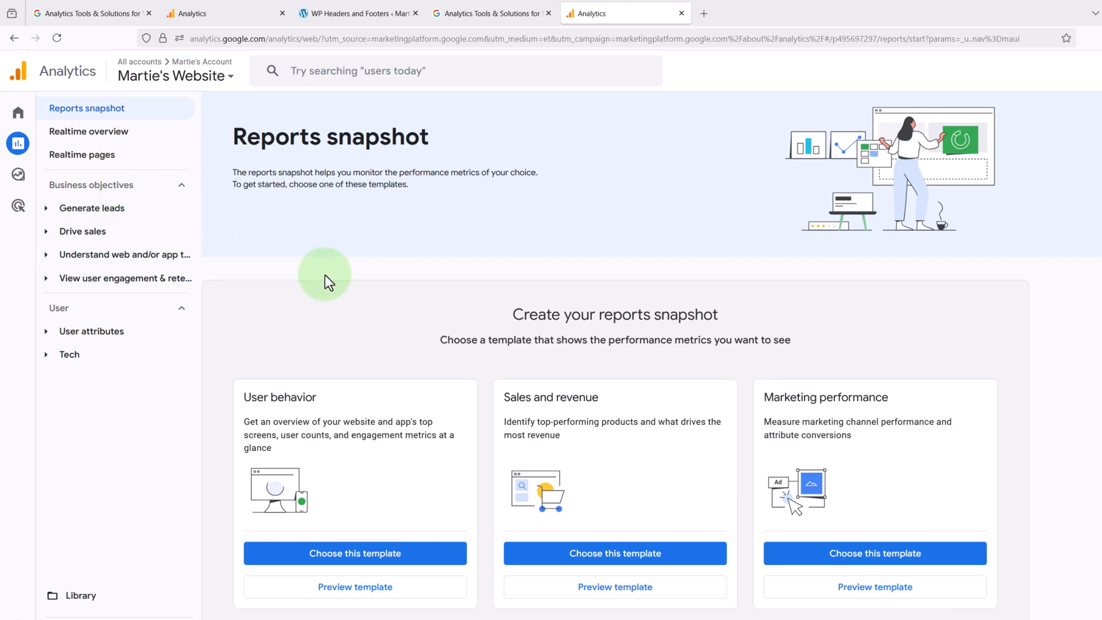